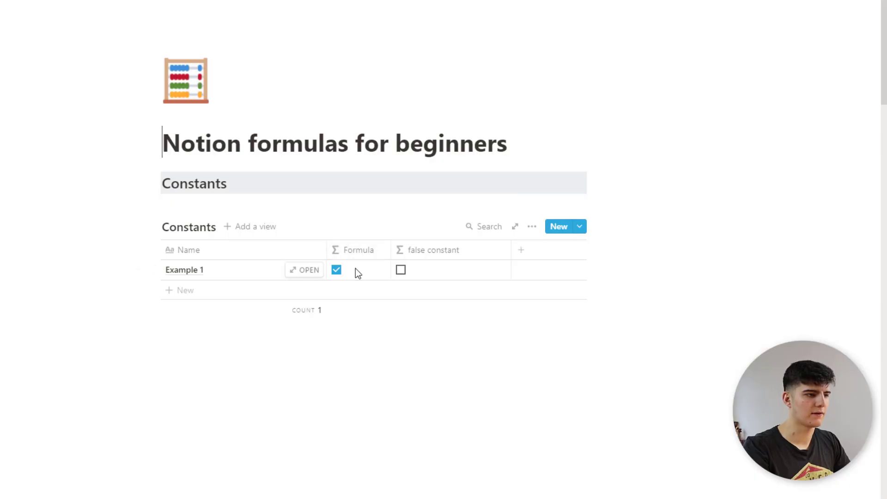
# Step: Check Example 1's 'true' formula, then set the false constant formula to pi
pyautogui.click(358, 270)
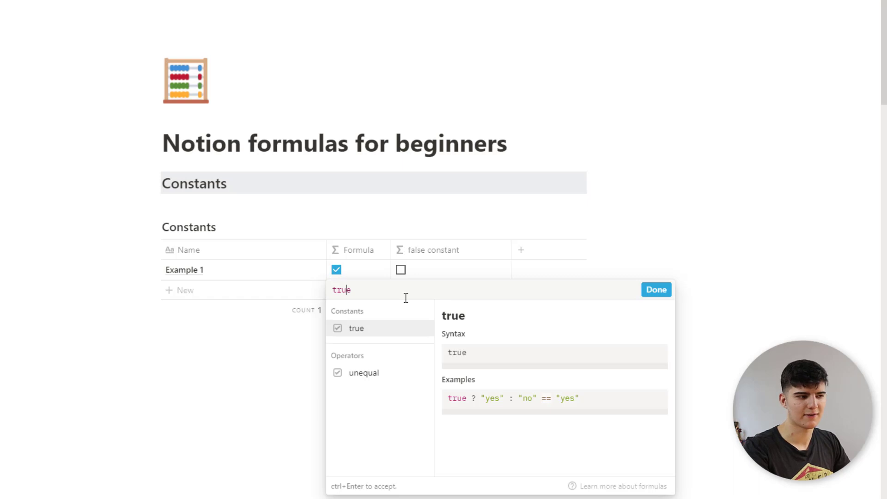
pyautogui.click(656, 289)
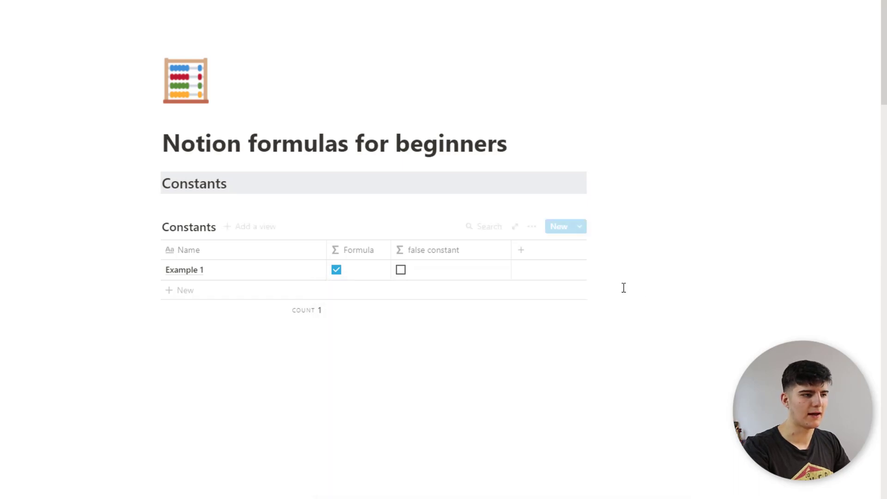
pyautogui.click(452, 270)
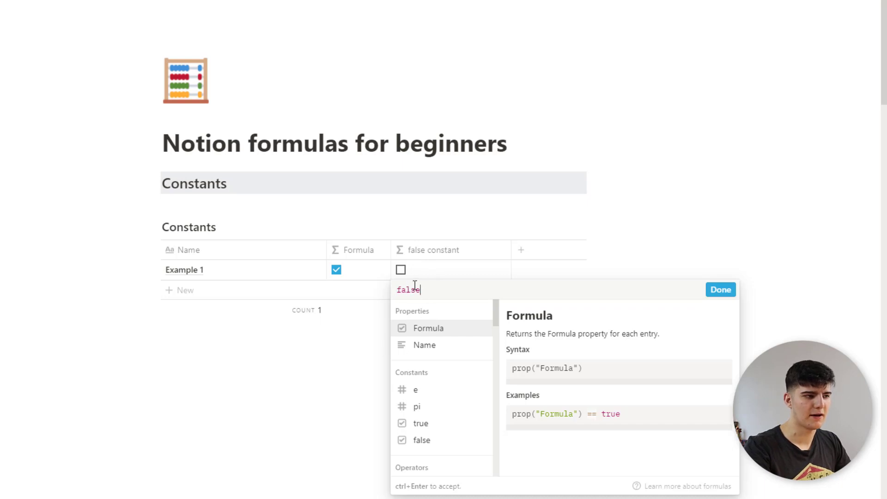
pyautogui.moveTo(393, 237)
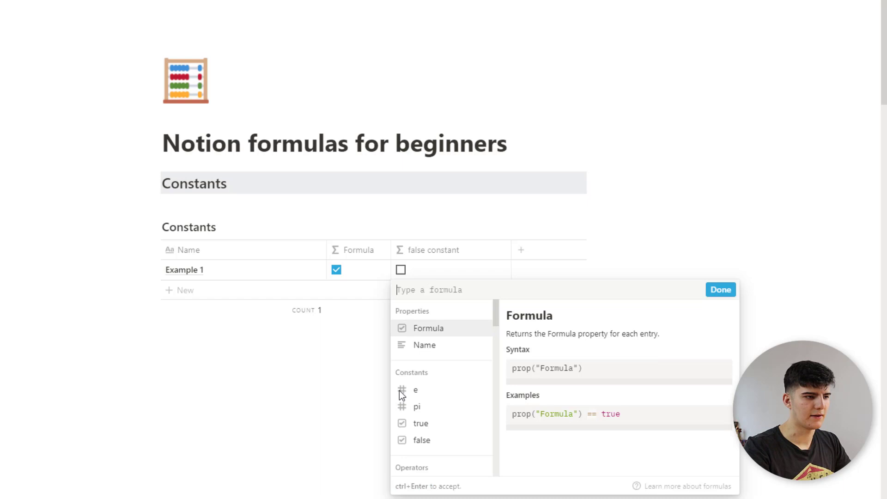
pyautogui.write('pi')
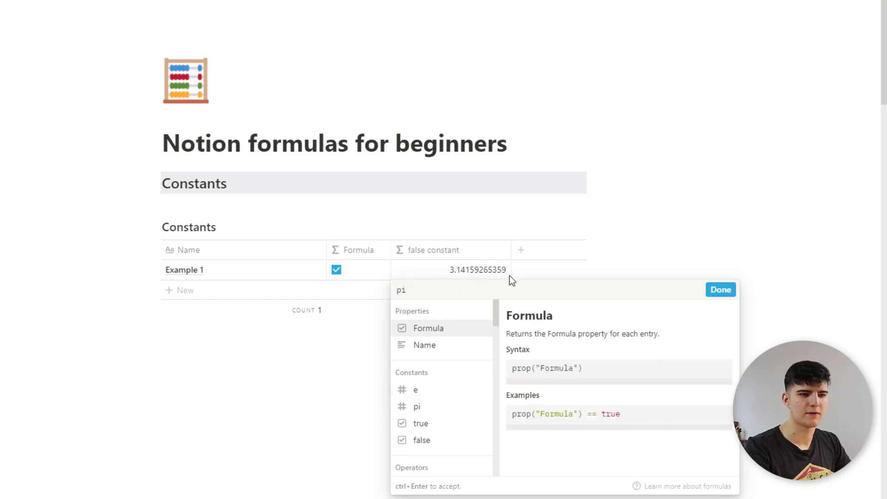
pyautogui.scroll(-3)
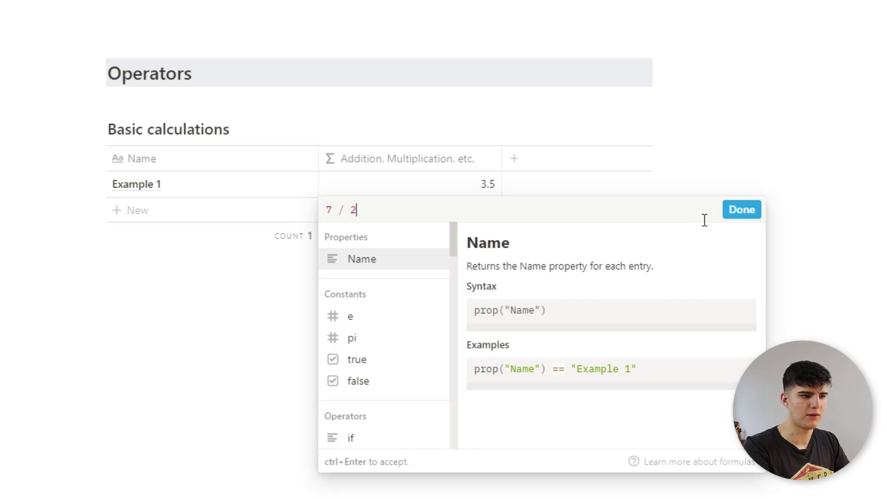
# Step: Save the 7 / 2 formula so Example 1 shows 3.5
pyautogui.click(741, 210)
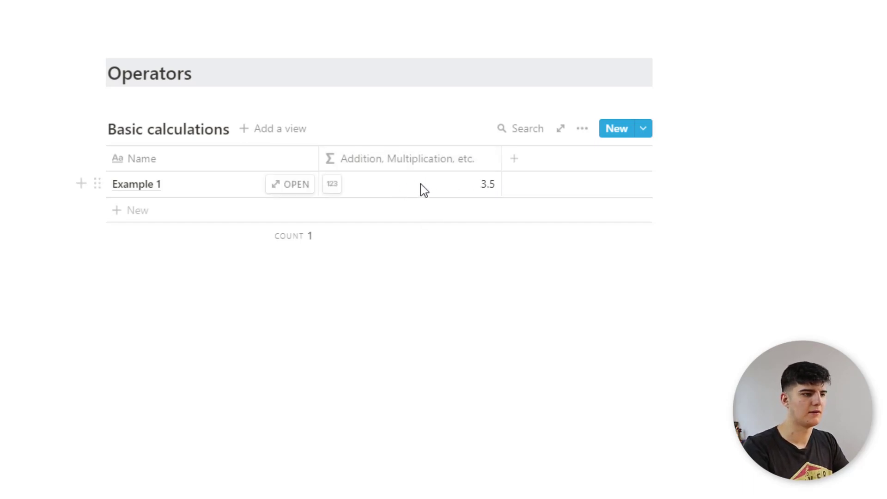
# Step: Add Number 1 and Number 2 as Number-type properties
pyautogui.click(513, 159)
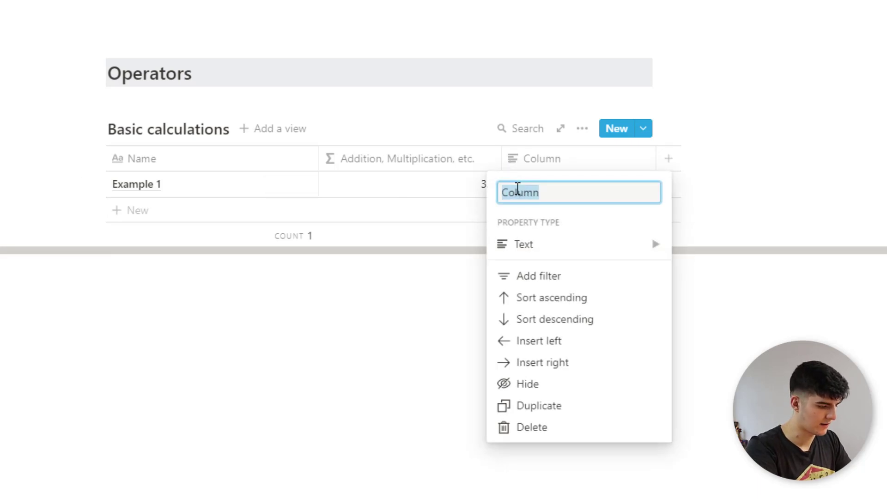
pyautogui.write('Number 1')
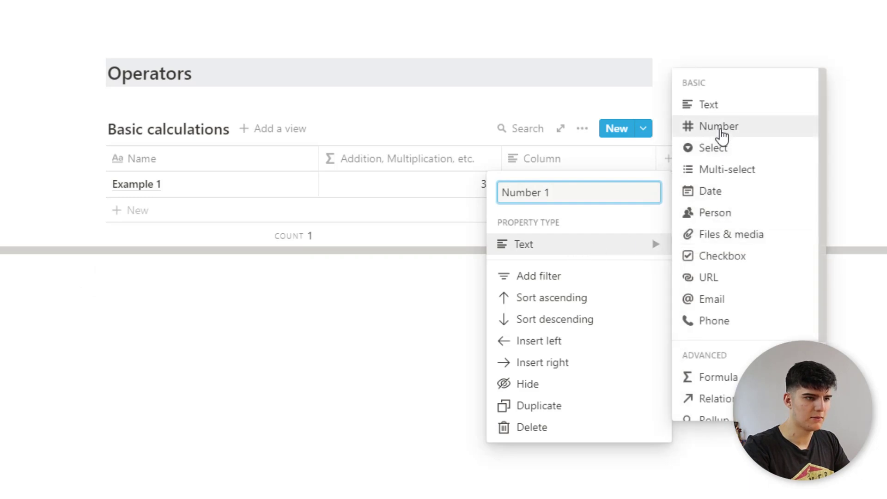
pyautogui.click(719, 126)
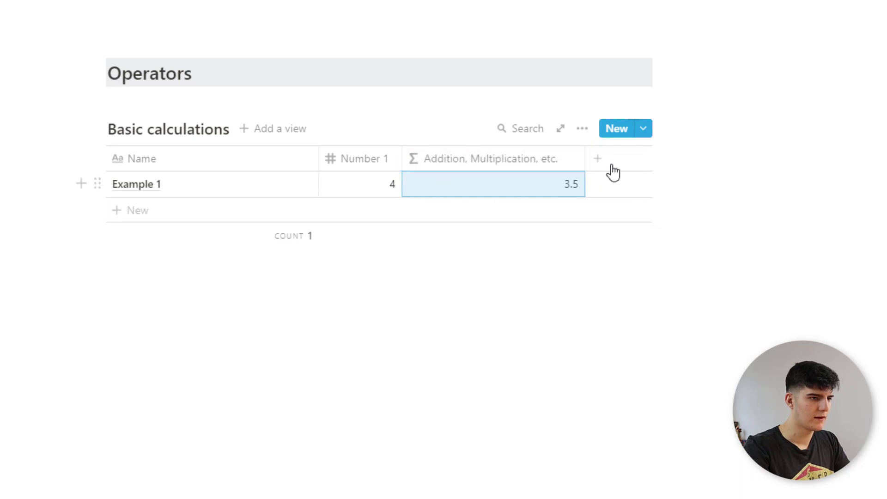
pyautogui.click(597, 159)
pyautogui.write('Number 2')
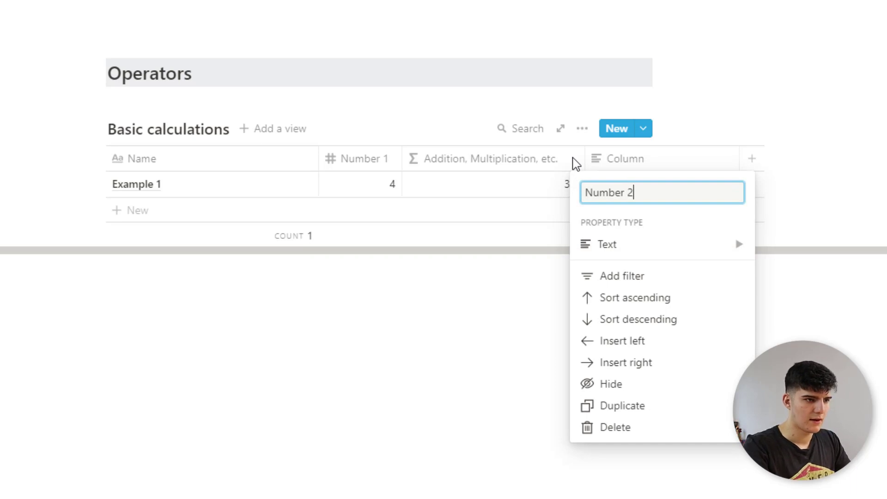
pyautogui.click(607, 244)
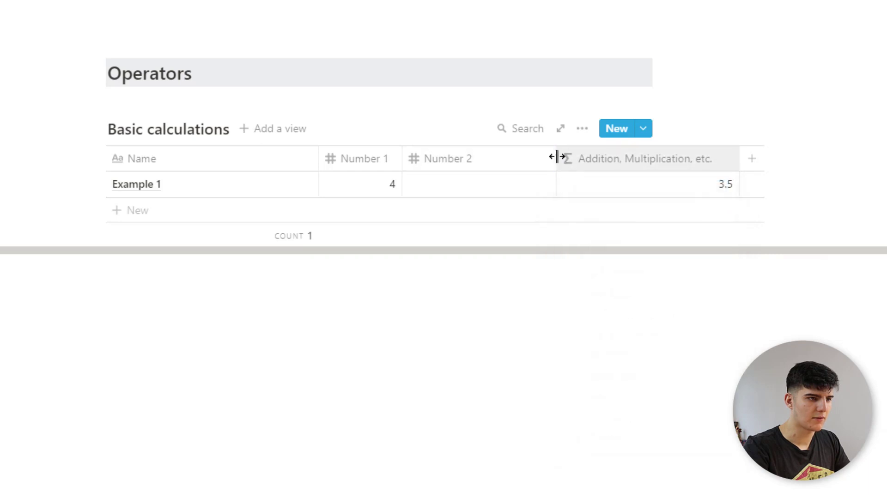
# Step: Insert Number 1 and Number 2 into the multiplication formula
pyautogui.click(447, 184)
pyautogui.write('8')
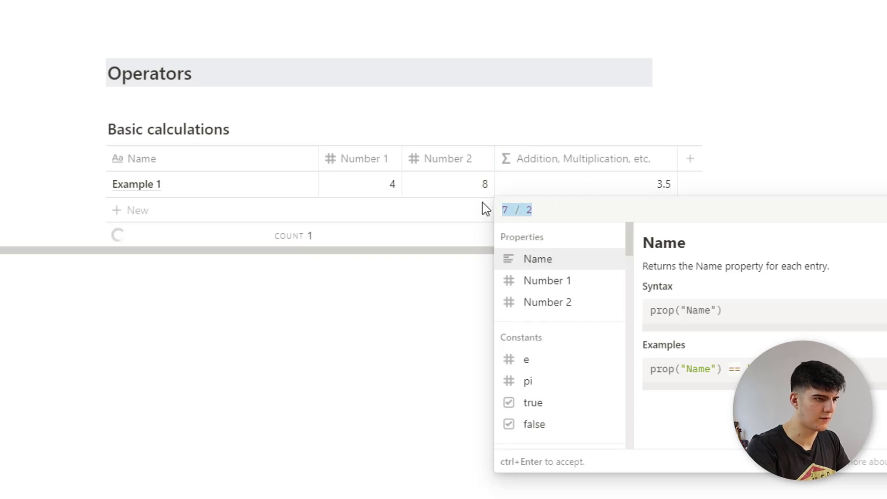
pyautogui.click(547, 280)
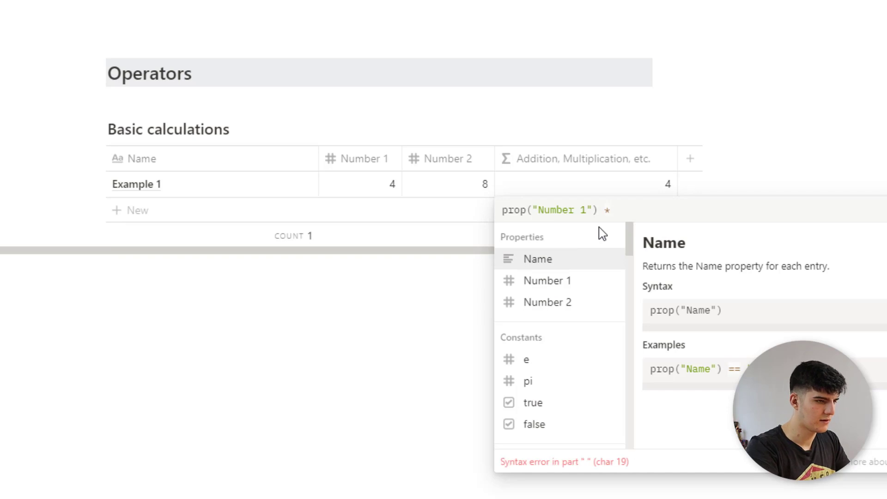
pyautogui.click(546, 302)
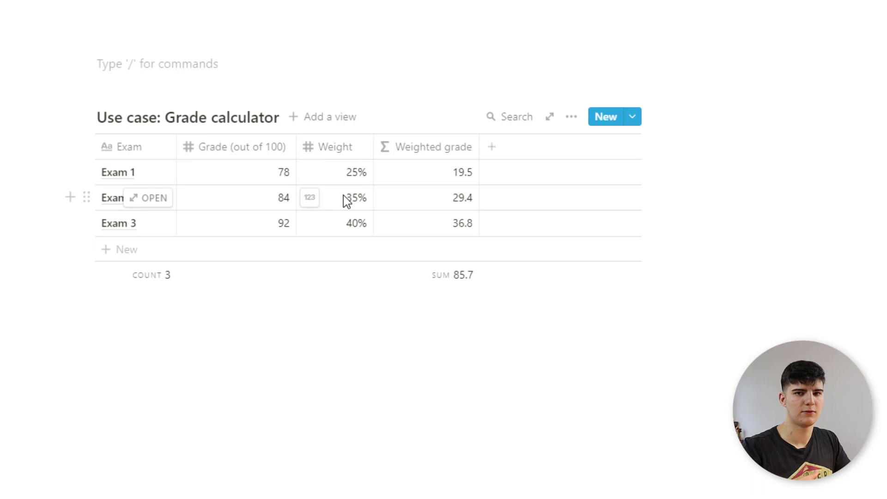
pyautogui.moveTo(370, 178)
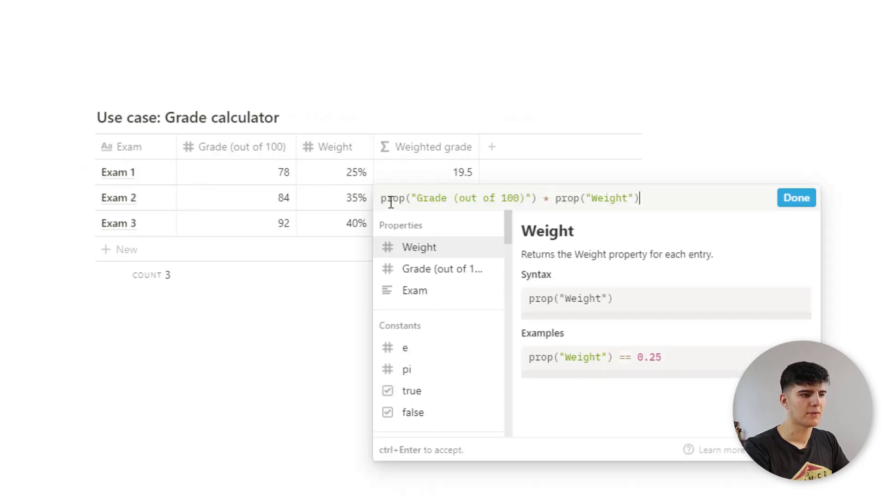
pyautogui.moveTo(643, 238)
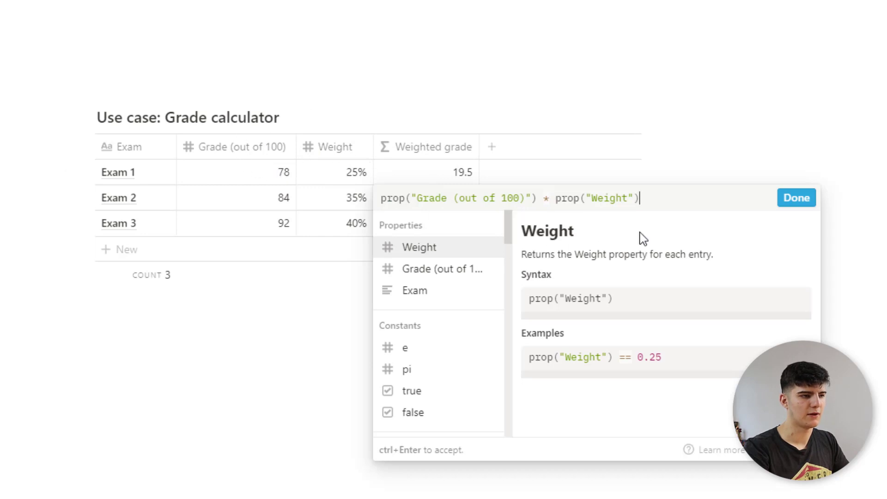
# Step: Save Weighted grade as prop("Grade (out of 100)") * prop("Weight"), totalling 85.7
pyautogui.click(796, 197)
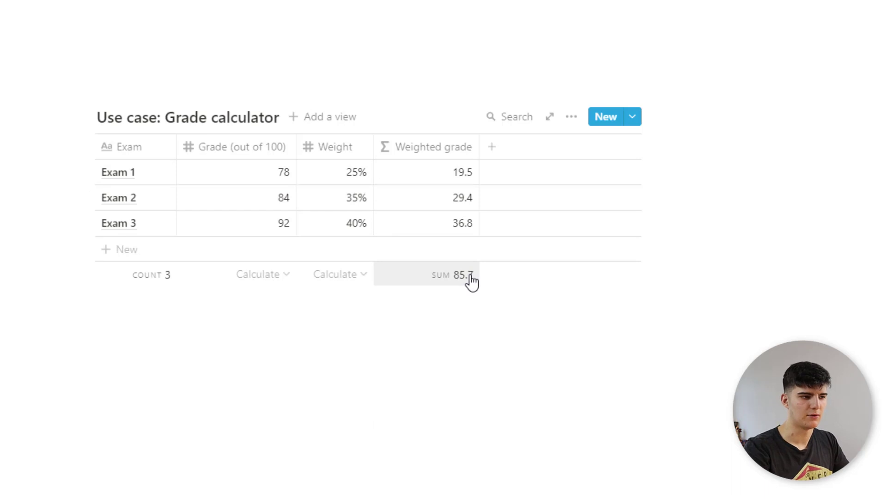
pyautogui.click(260, 223)
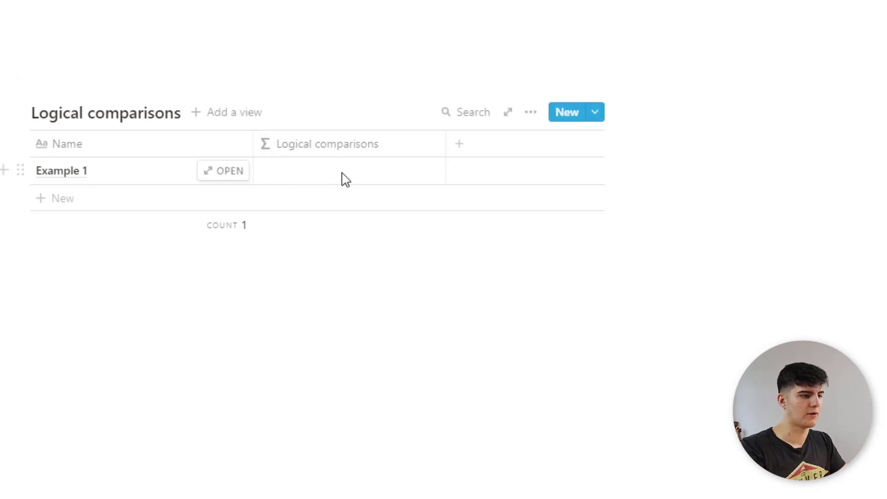
# Step: Try 5 == 5 and 10 < 12 in the Logical comparisons formula
pyautogui.click(345, 171)
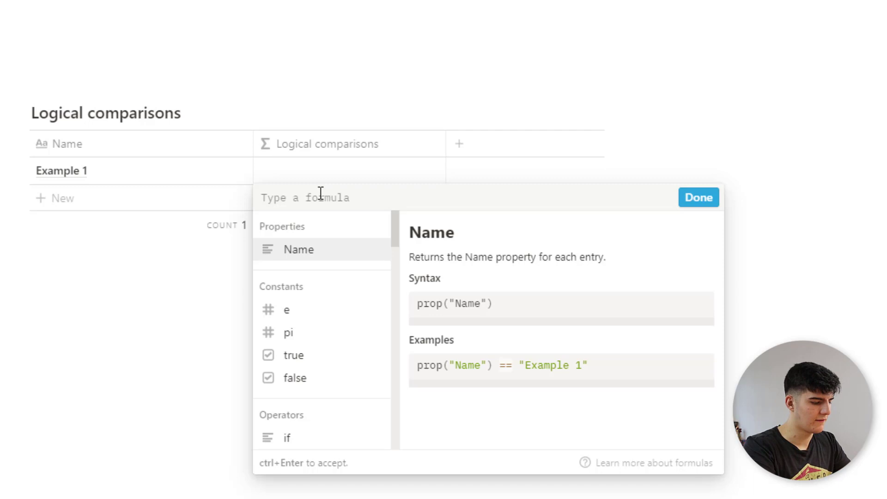
pyautogui.write('5 ==')
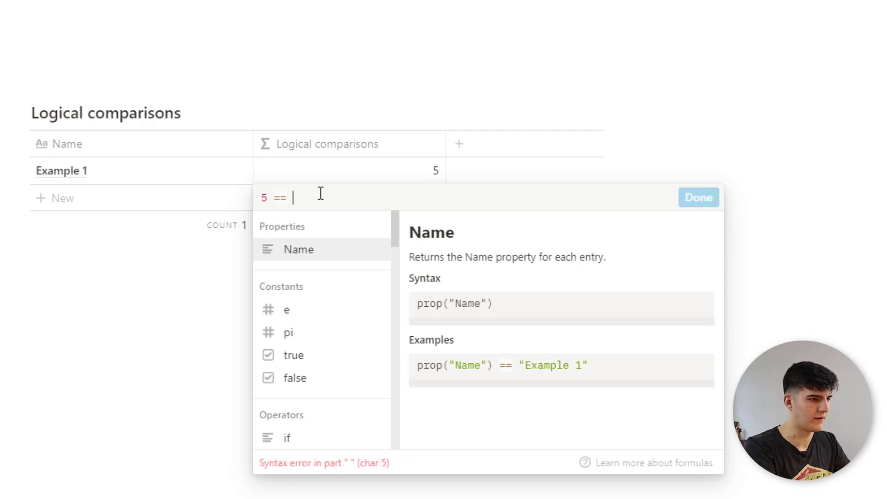
pyautogui.write('5')
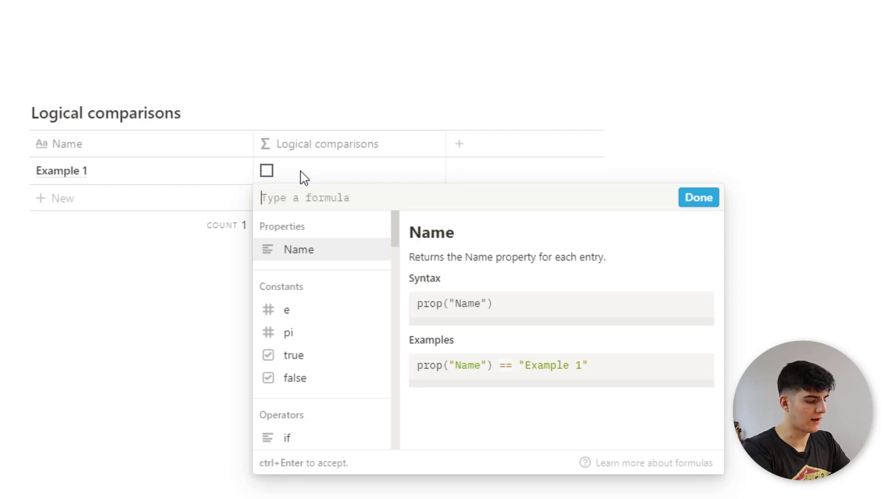
pyautogui.write('10 <')
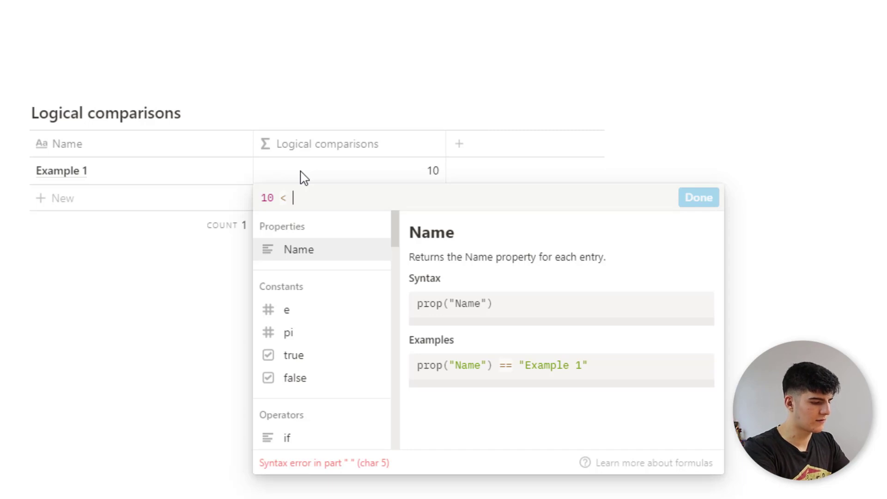
pyautogui.write('5')
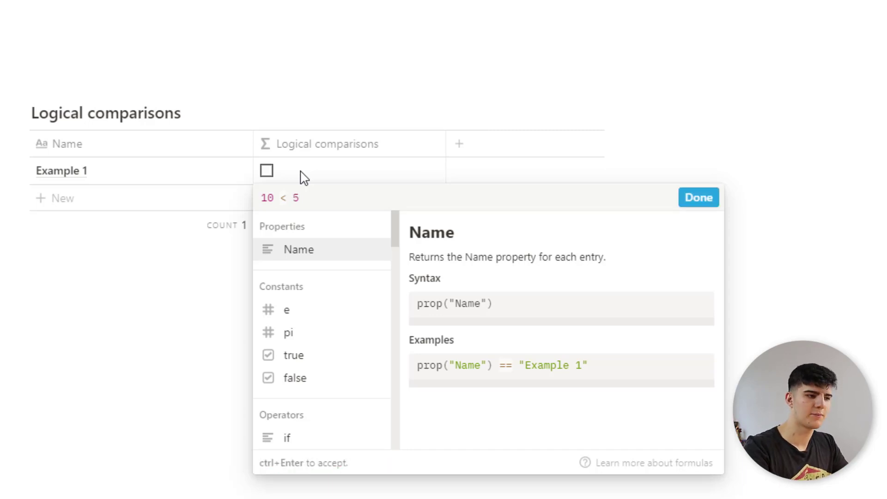
pyautogui.write('1')
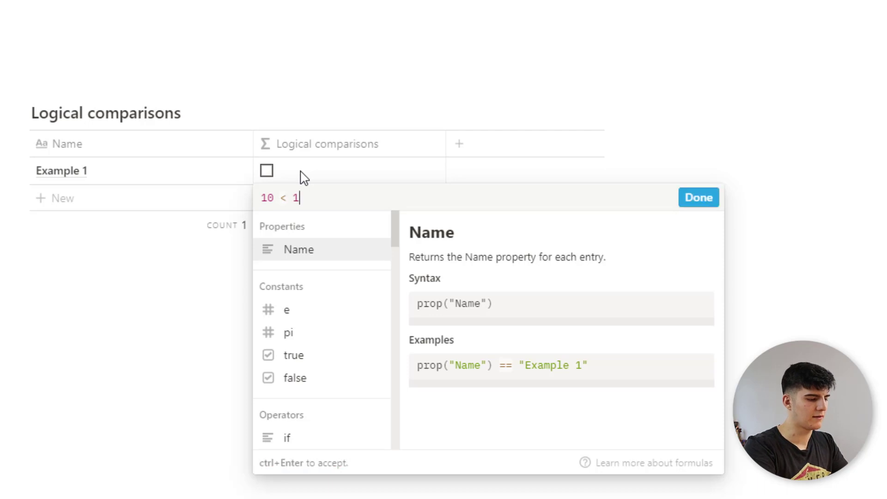
pyautogui.write('2')
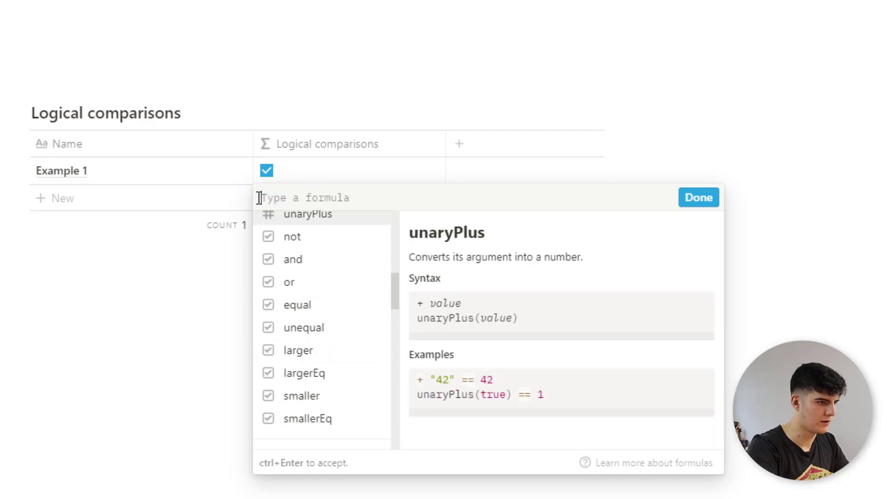
# Step: Replace it with equal(5, 5) and save
pyautogui.write('equal(')
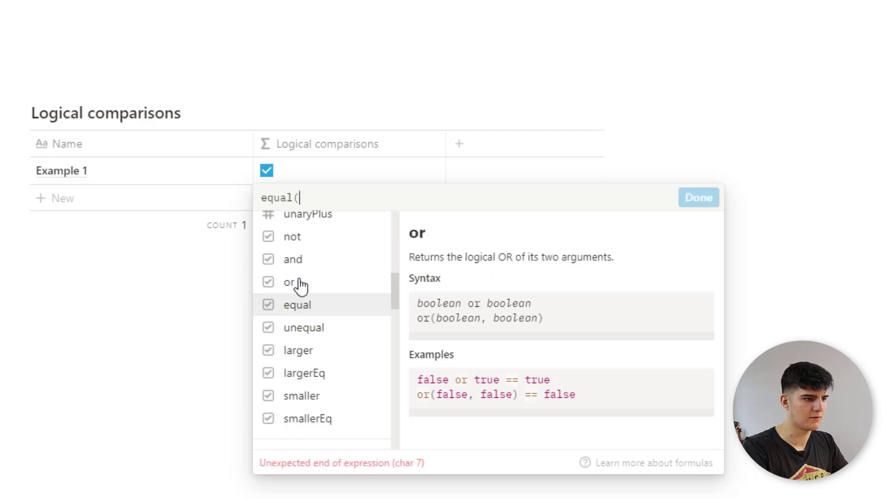
pyautogui.write('5')
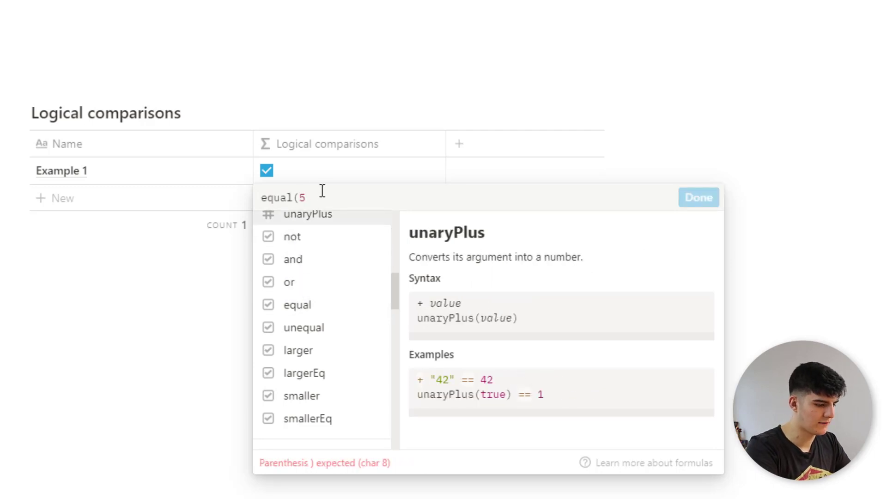
pyautogui.write(', 5)')
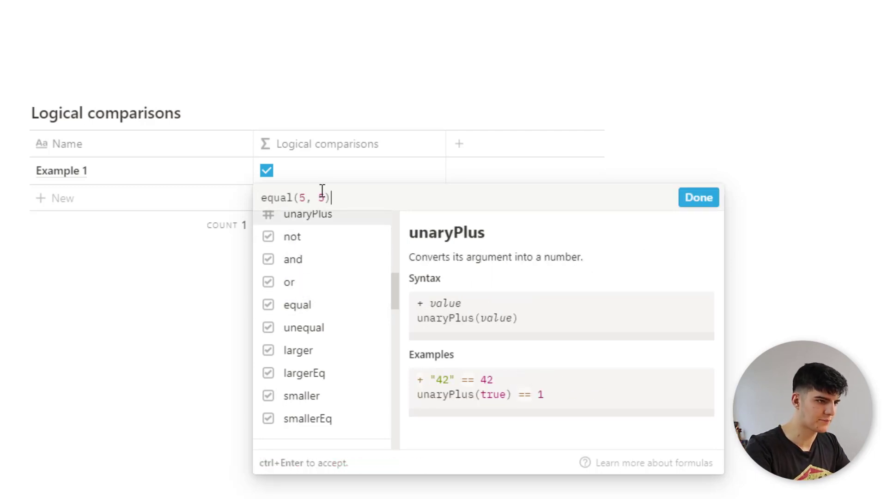
pyautogui.click(699, 197)
pyautogui.write('if(')
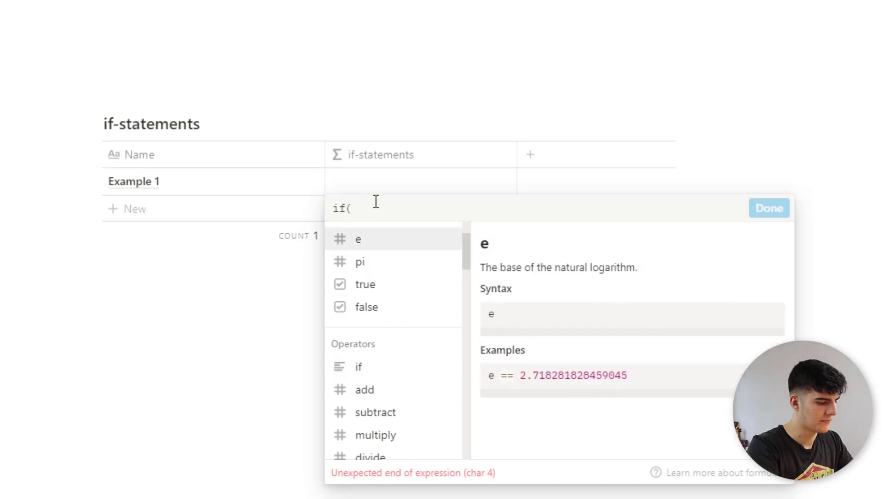
# Step: Save the if-statements formula as if(6 > 5, "true", "false")
pyautogui.write('6')
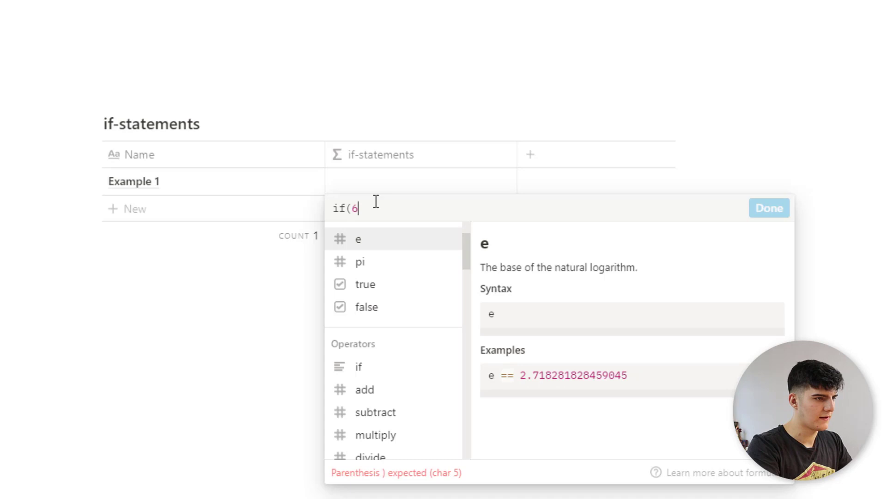
pyautogui.write('> 5')
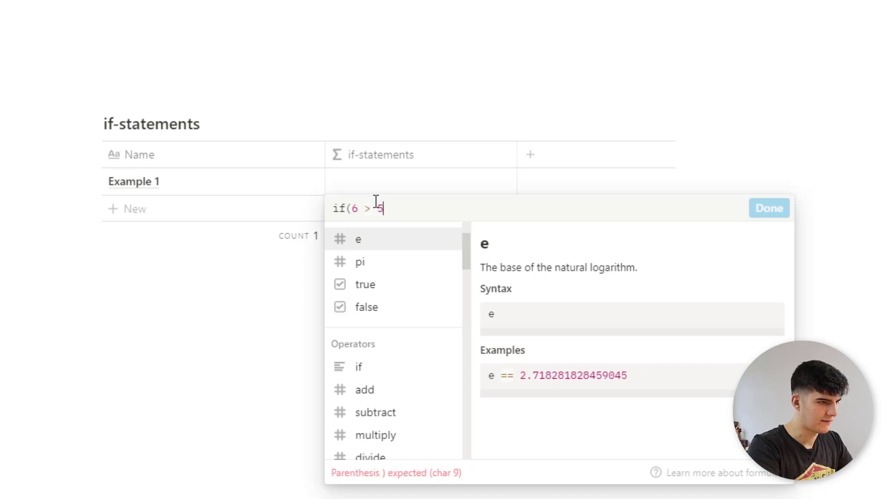
pyautogui.write(', "')
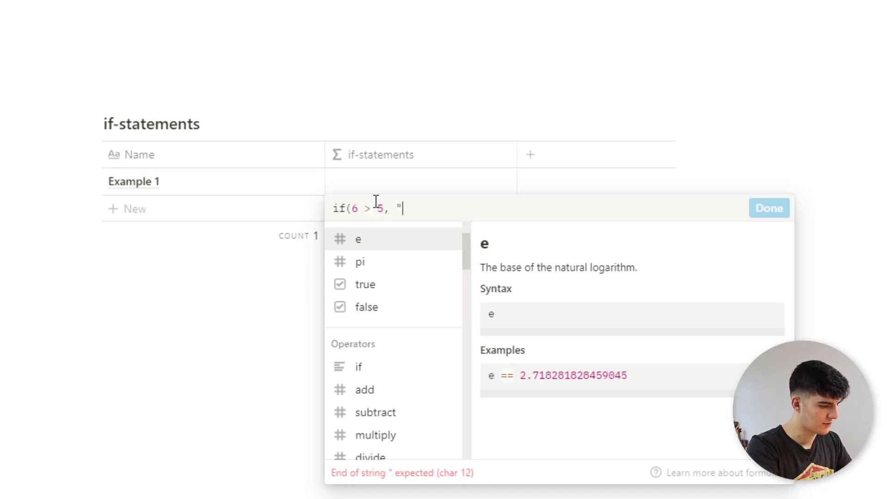
pyautogui.write('true')
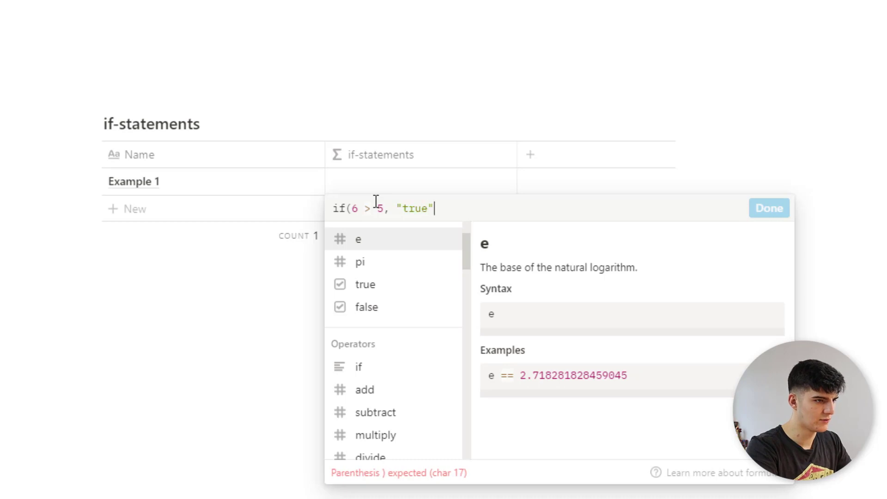
pyautogui.write(', "')
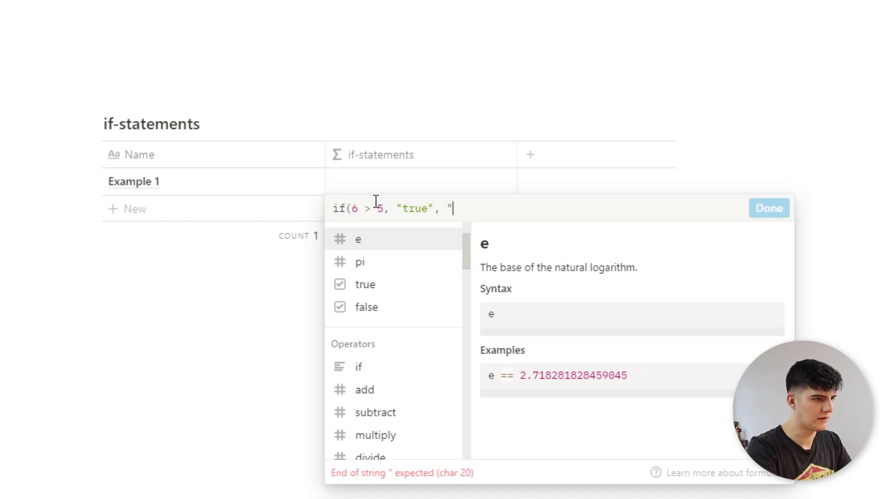
pyautogui.write('fa')
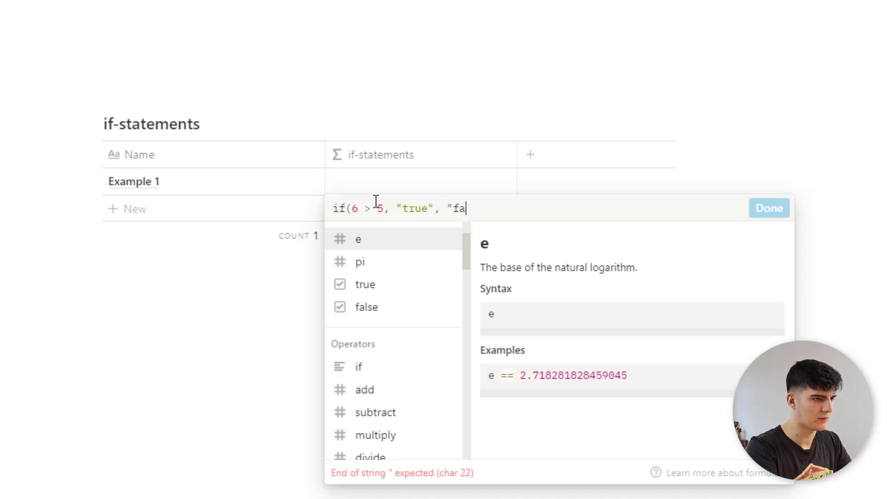
pyautogui.write('lse")')
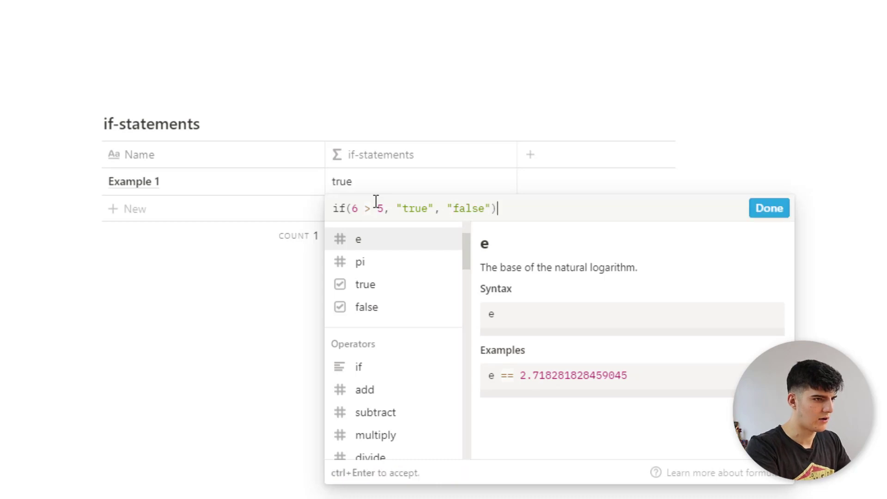
pyautogui.click(769, 208)
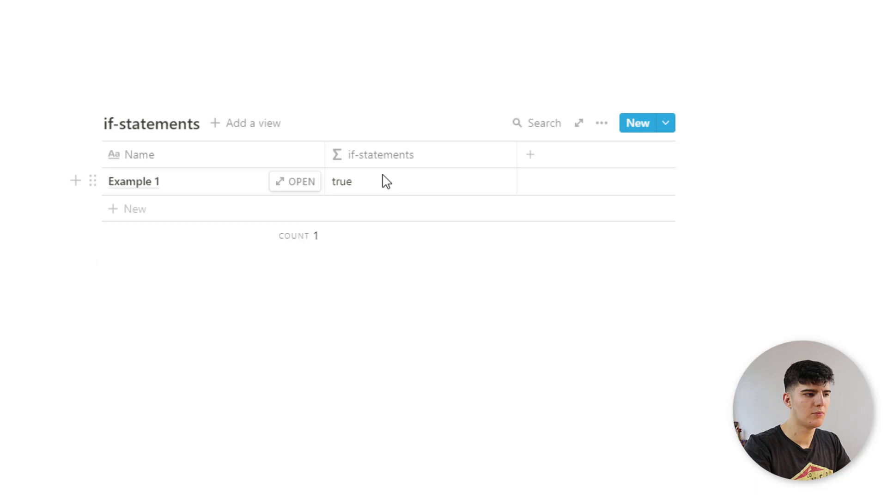
pyautogui.moveTo(350, 195)
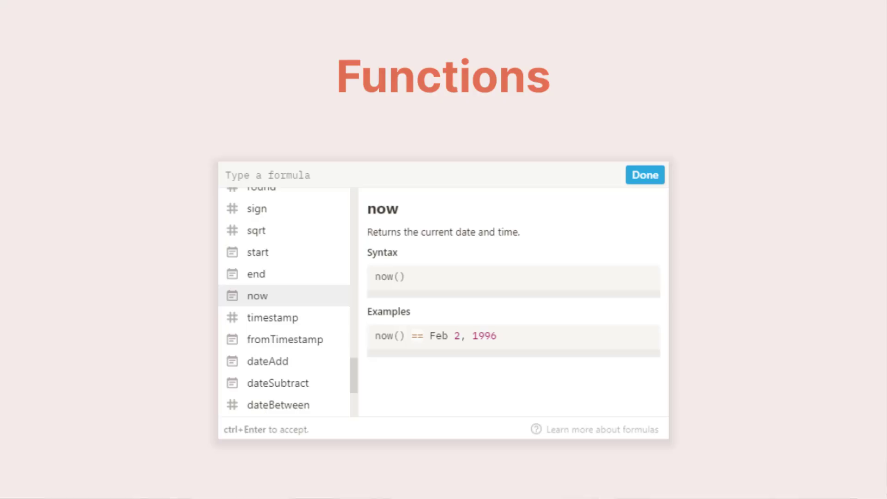
pyautogui.click(645, 174)
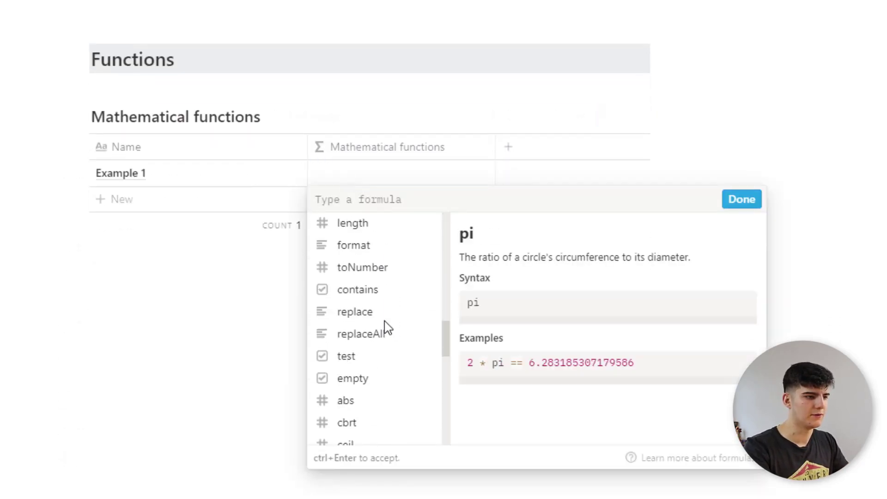
# Step: Try floor(5.8) and round(5.6) in the Mathematical functions formula
pyautogui.scroll(-3)
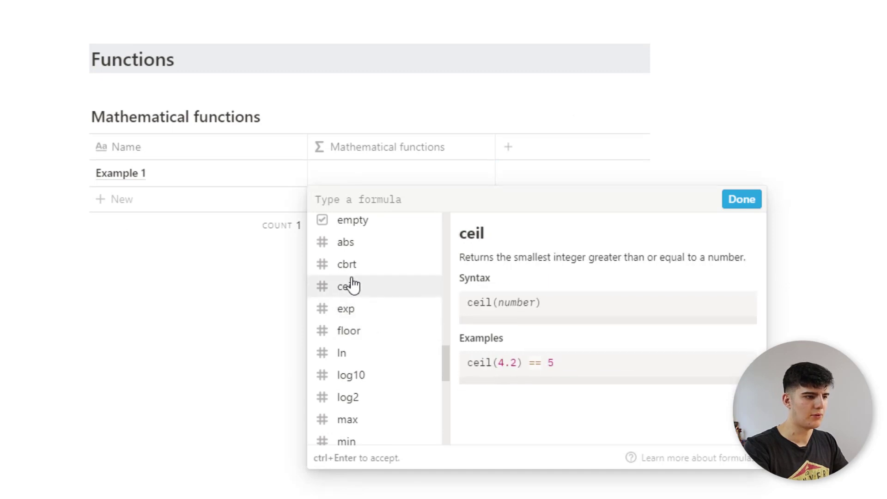
pyautogui.moveTo(346, 264)
pyautogui.write('floor(')
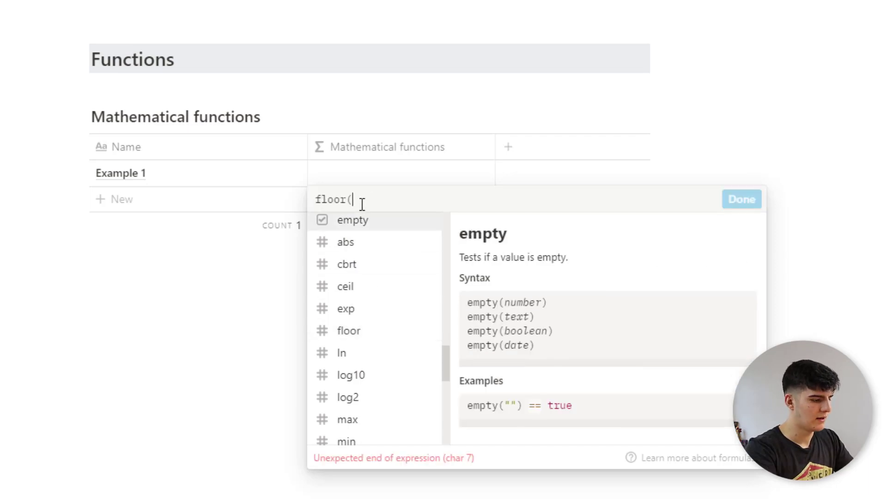
pyautogui.write('5.8)')
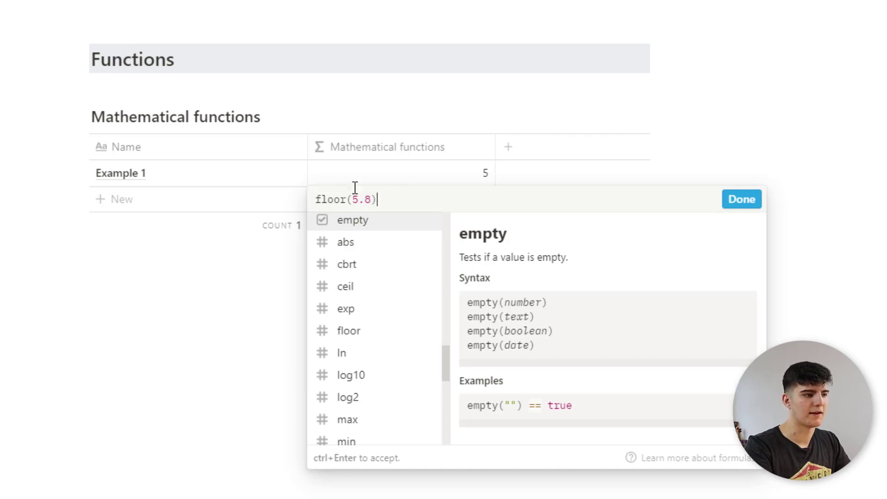
pyautogui.press('Backspace')
pyautogui.write('round')
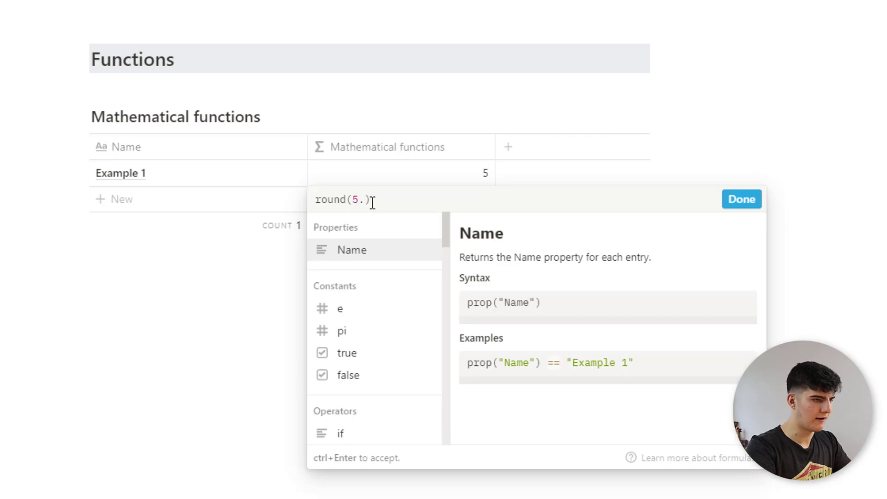
pyautogui.write('6')
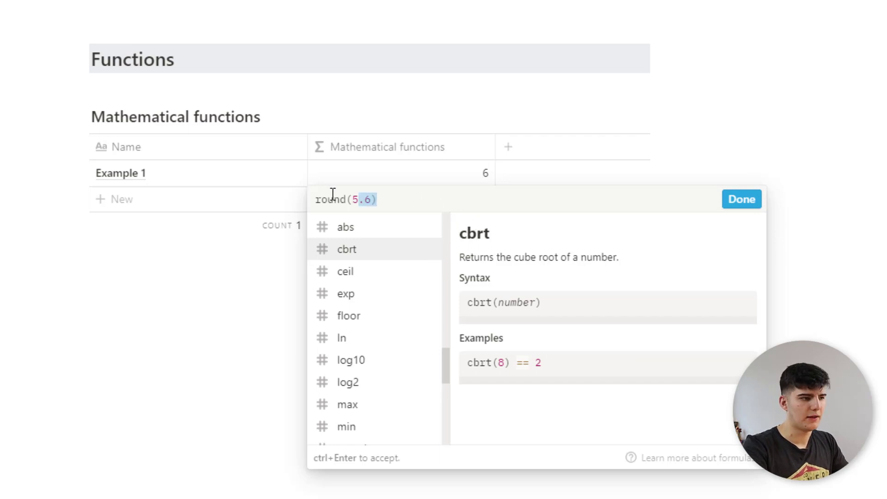
# Step: Enter max(6, 7, 8, 10, 15) as the formula
pyautogui.write('m')
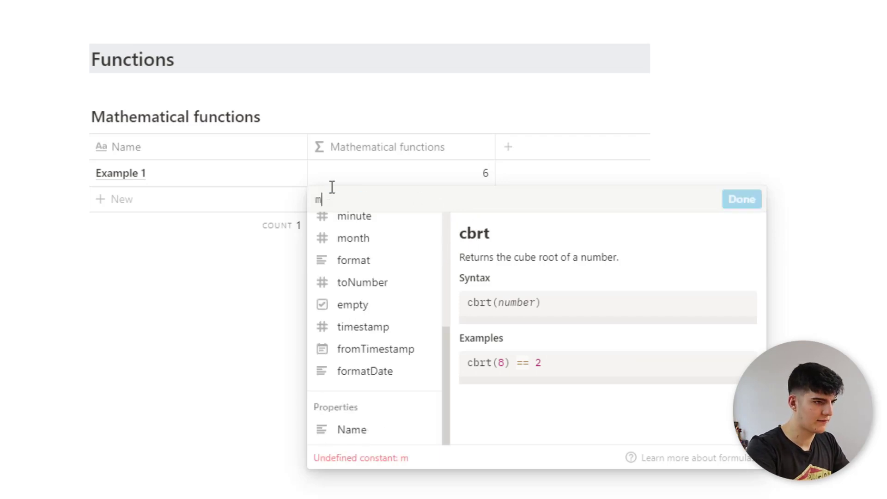
pyautogui.write('max(6,')
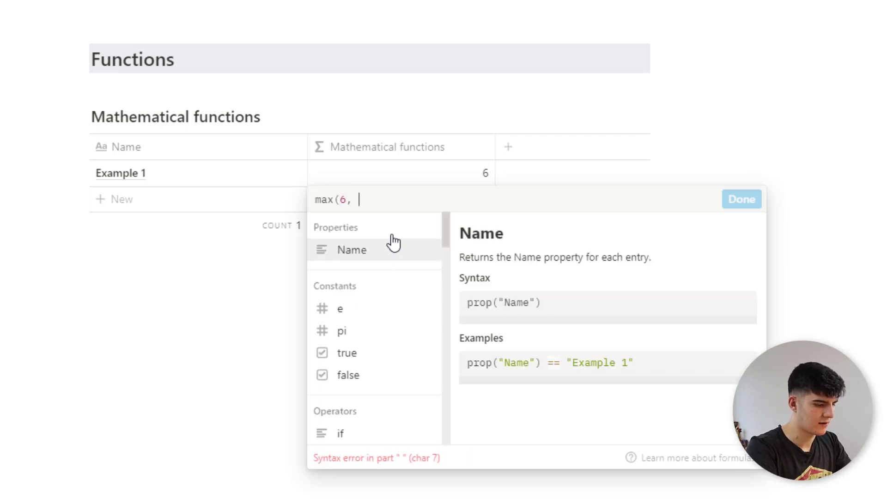
pyautogui.write('7, 8,')
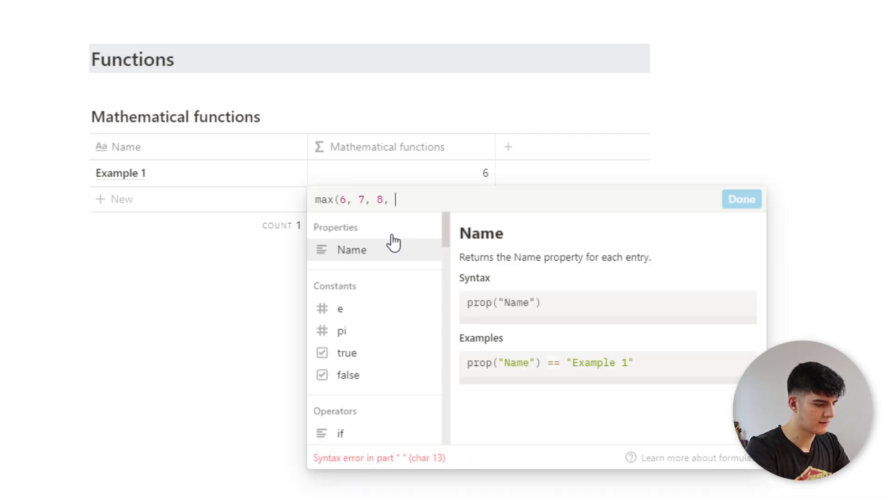
pyautogui.write('10,')
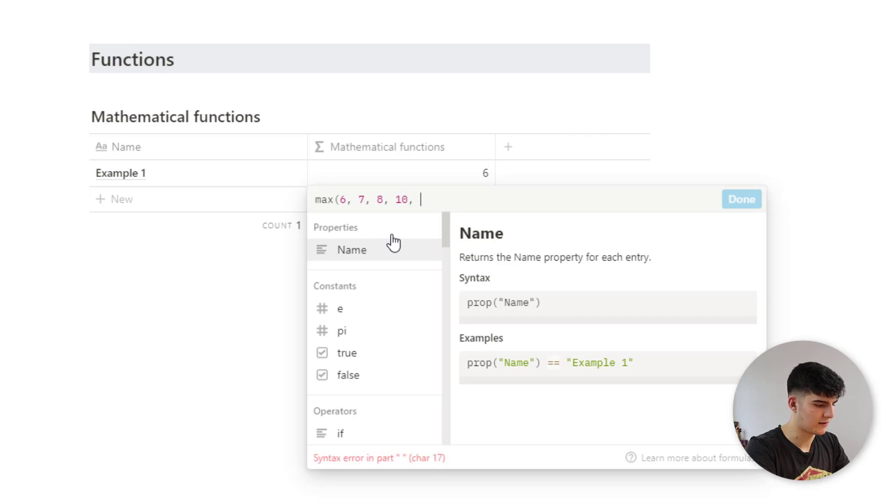
pyautogui.write('15,')
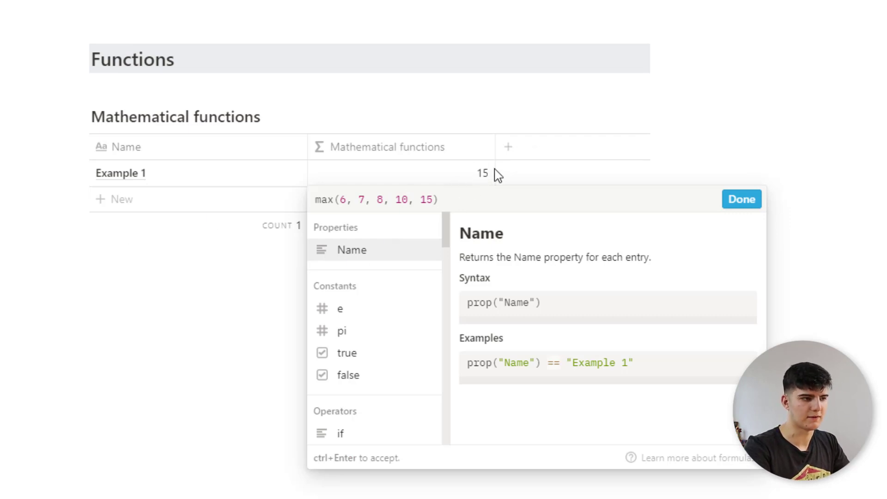
pyautogui.moveTo(720, 230)
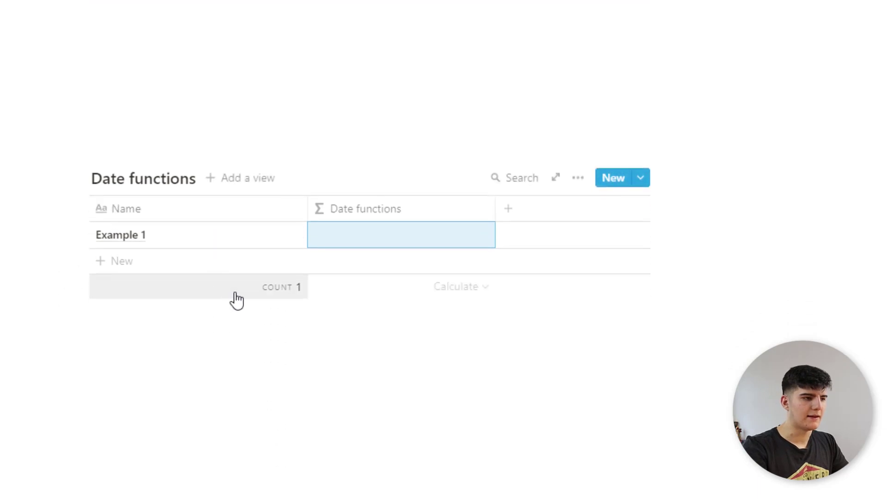
# Step: Start the Date functions formula, trying now() and searching for date functions
pyautogui.click(401, 234)
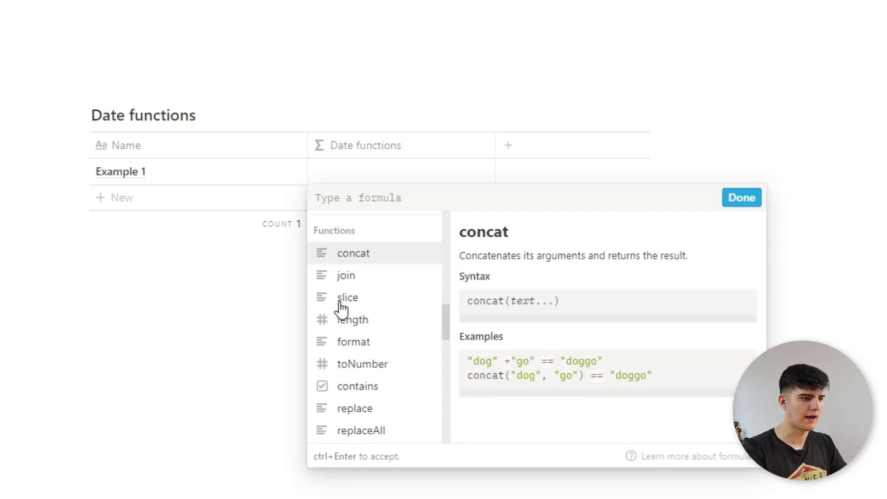
pyautogui.write('now')
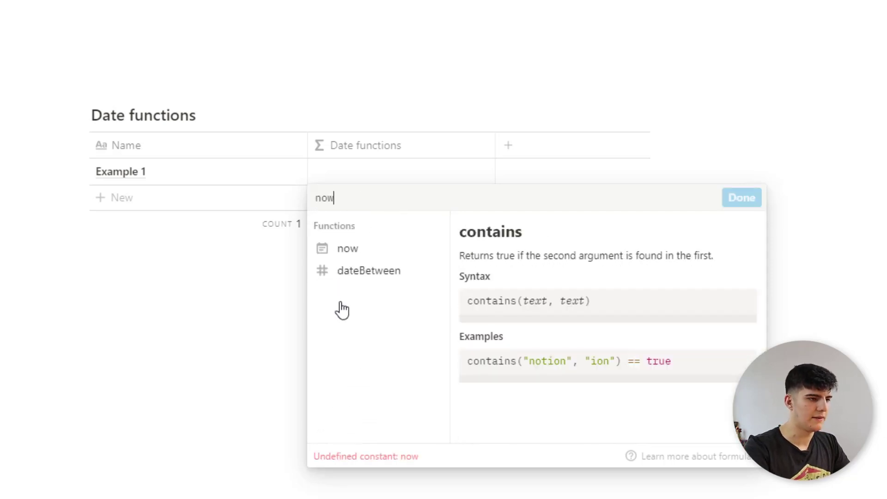
pyautogui.moveTo(347, 249)
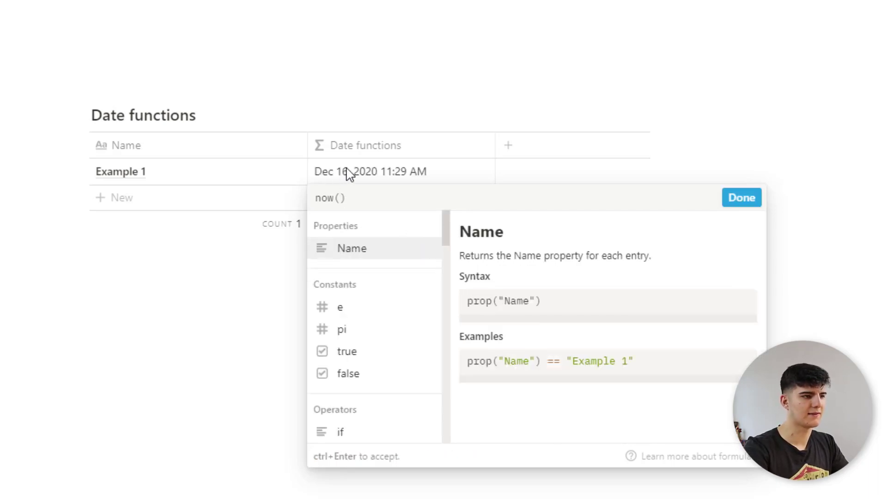
pyautogui.moveTo(379, 193)
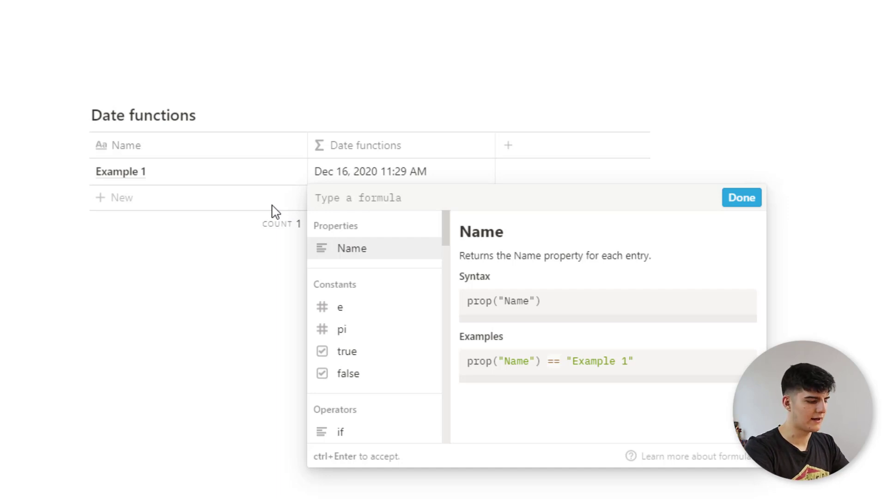
pyautogui.write('dateBetween(')
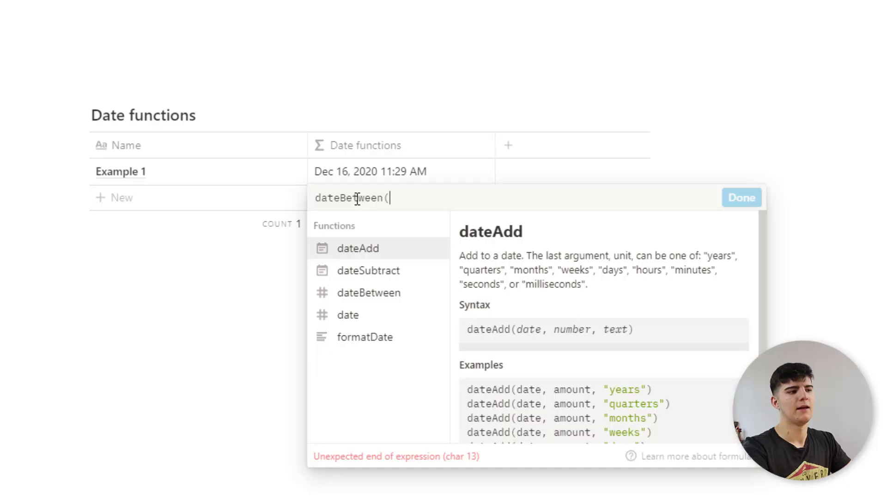
pyautogui.moveTo(368, 293)
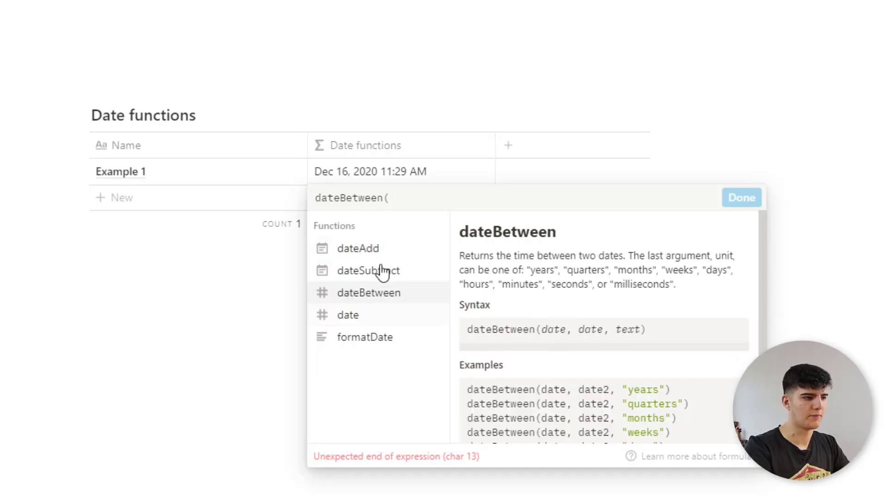
pyautogui.write('dat')
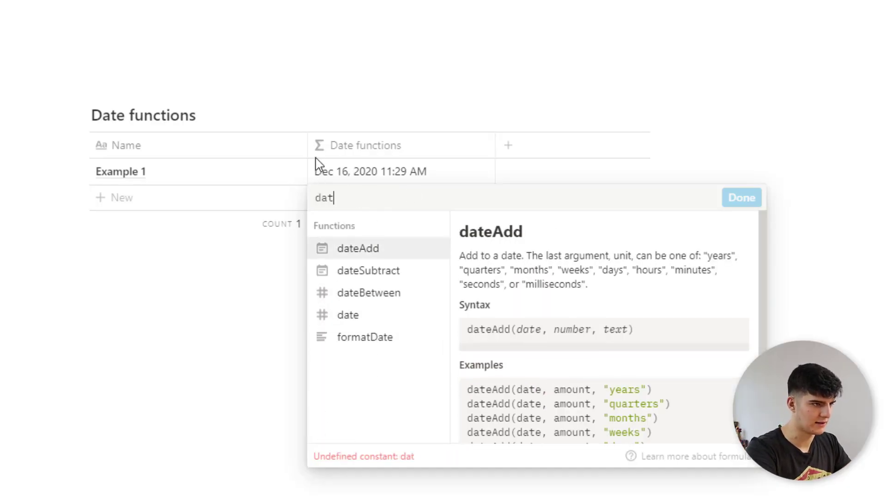
pyautogui.write('e')
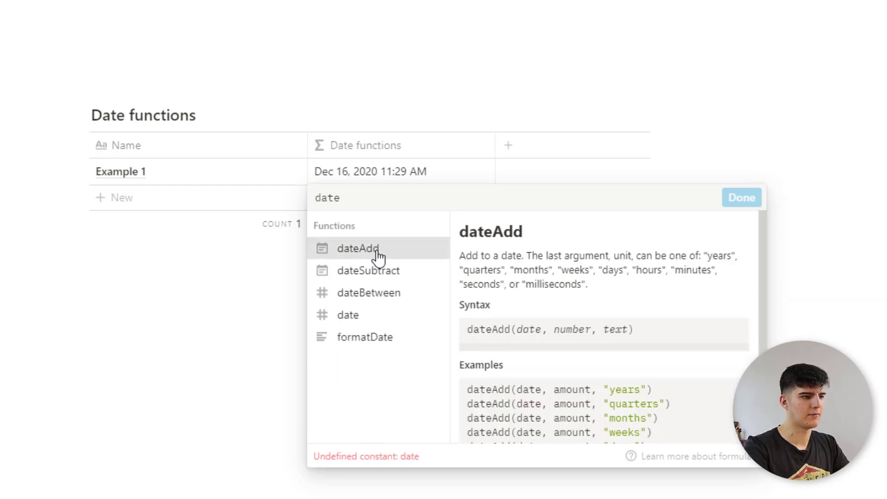
# Step: Enter dateAdd(now(), 7, "days") to add seven days to today
pyautogui.click(357, 248)
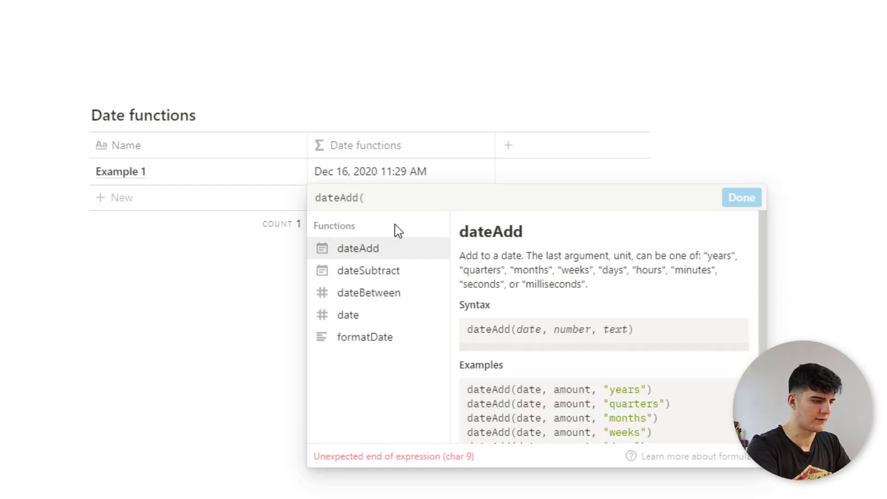
pyautogui.write('now(),')
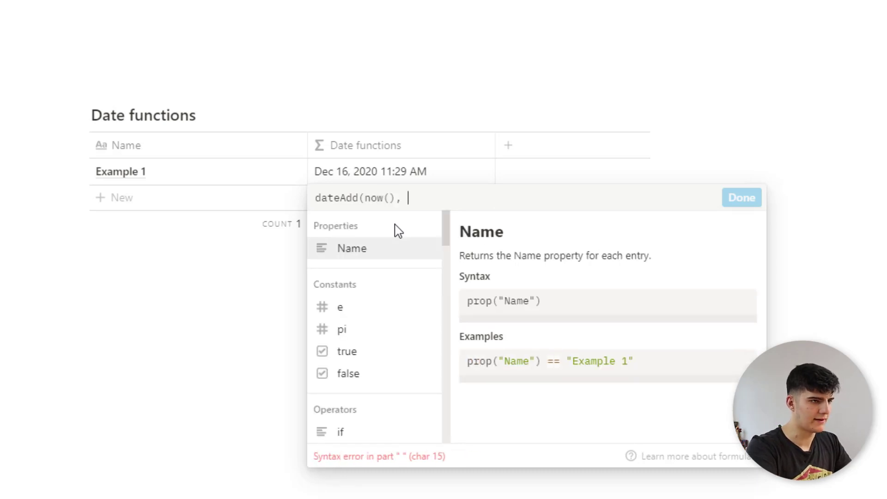
pyautogui.write('7')
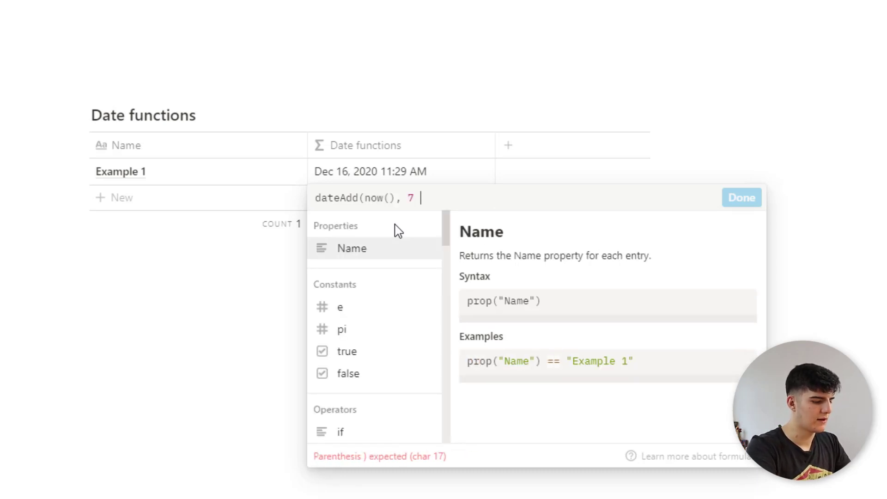
pyautogui.write(',')
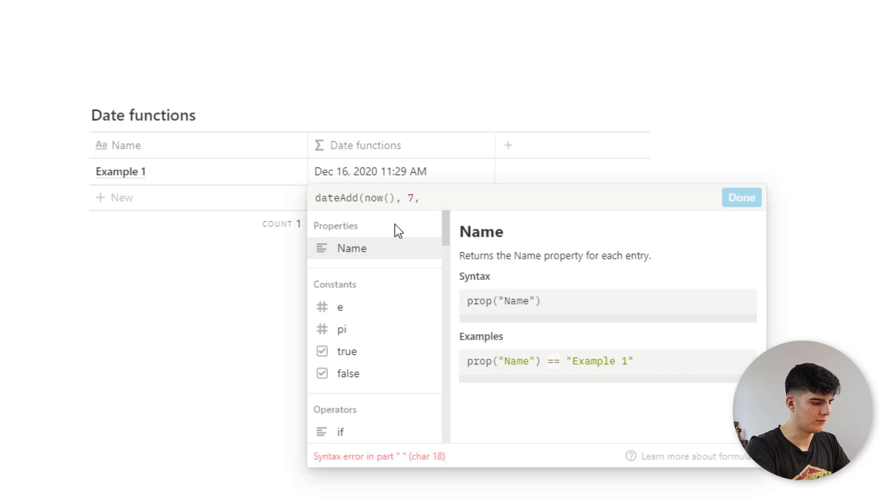
pyautogui.write('"days')
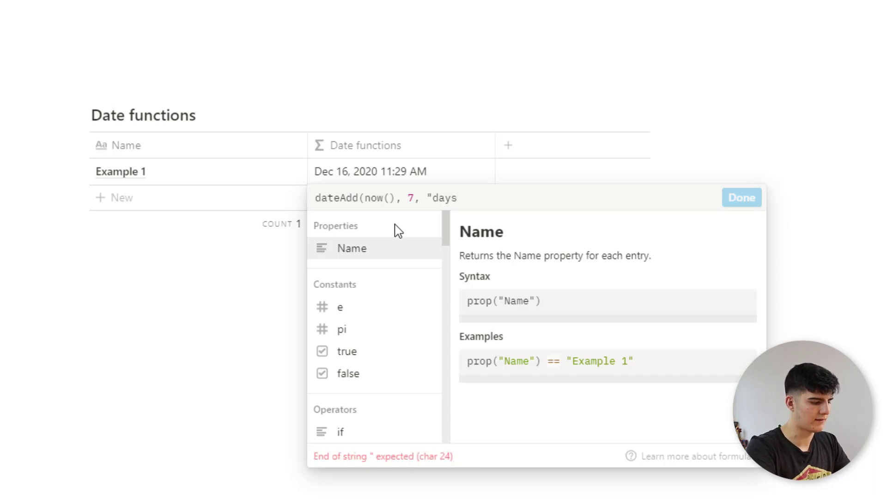
pyautogui.write('")')
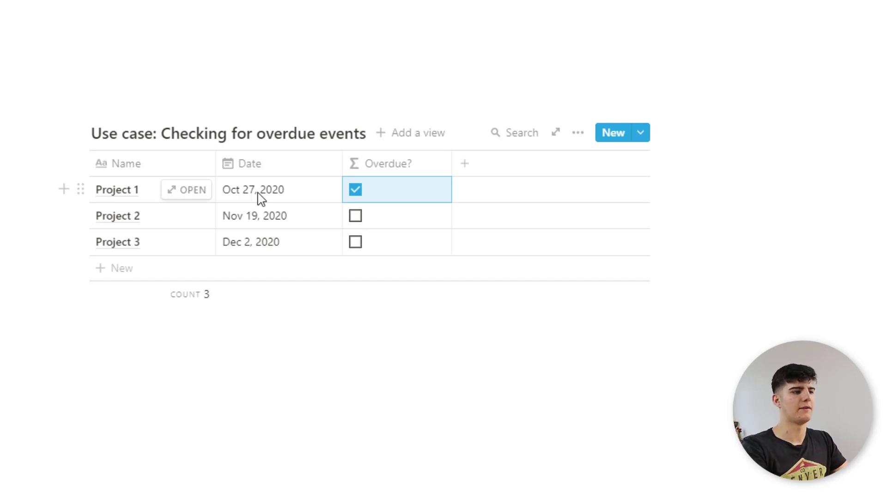
# Step: Rename the Date column to 'Check-In date'
pyautogui.click(249, 163)
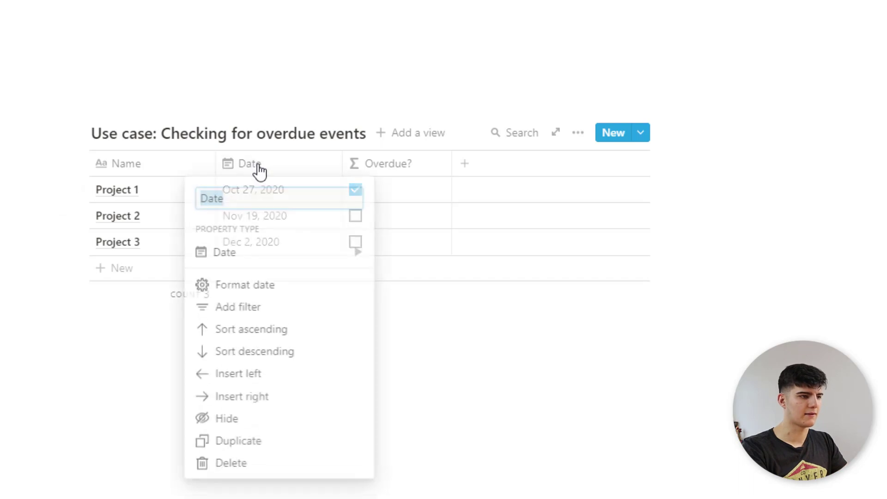
pyautogui.write('Check')
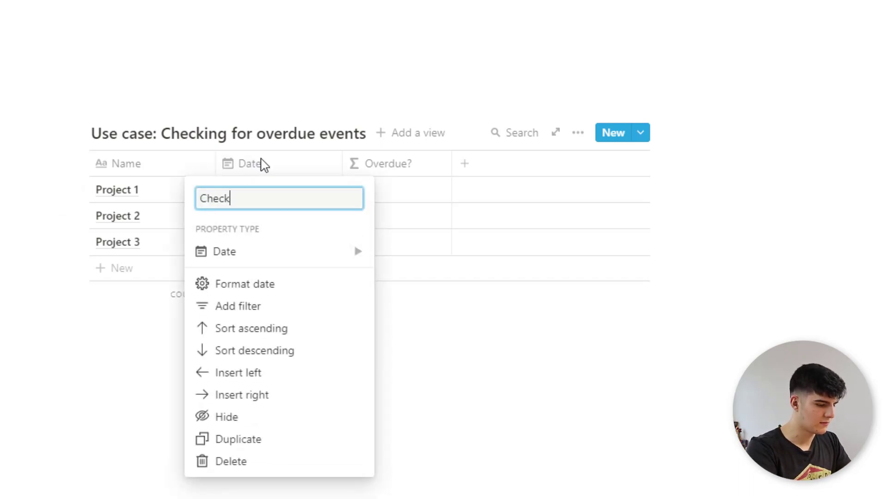
pyautogui.write('-In date')
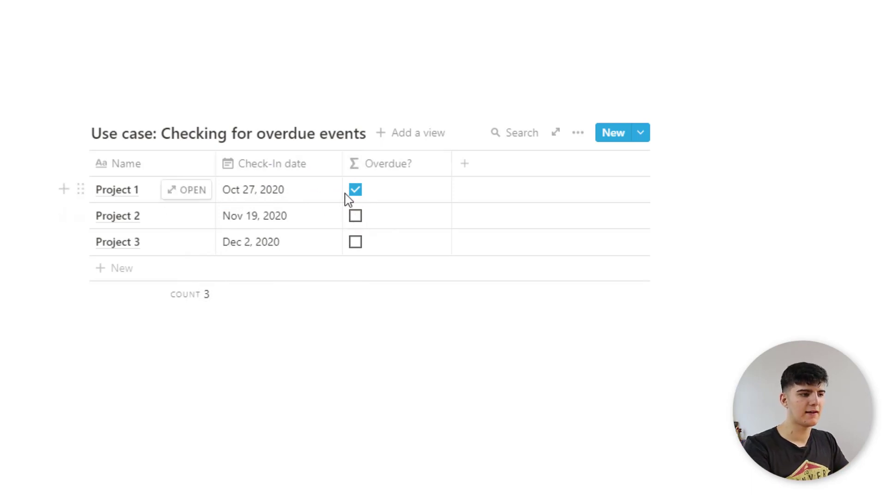
pyautogui.moveTo(378, 189)
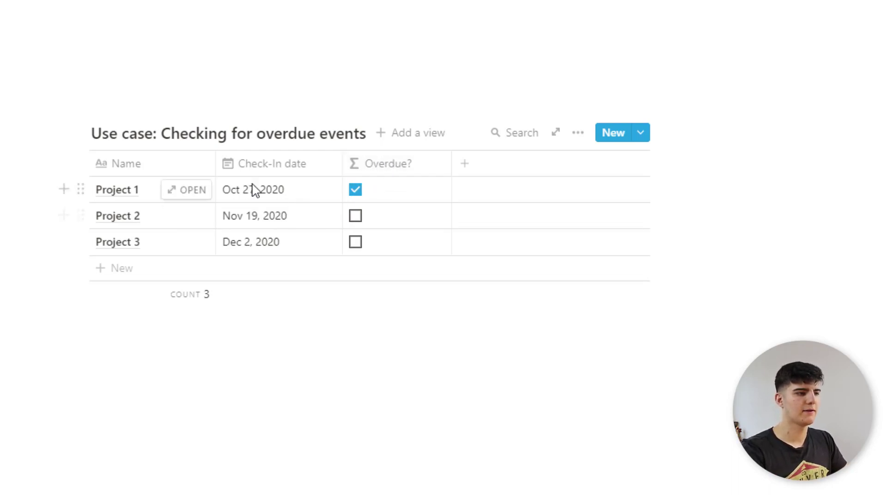
pyautogui.moveTo(258, 194)
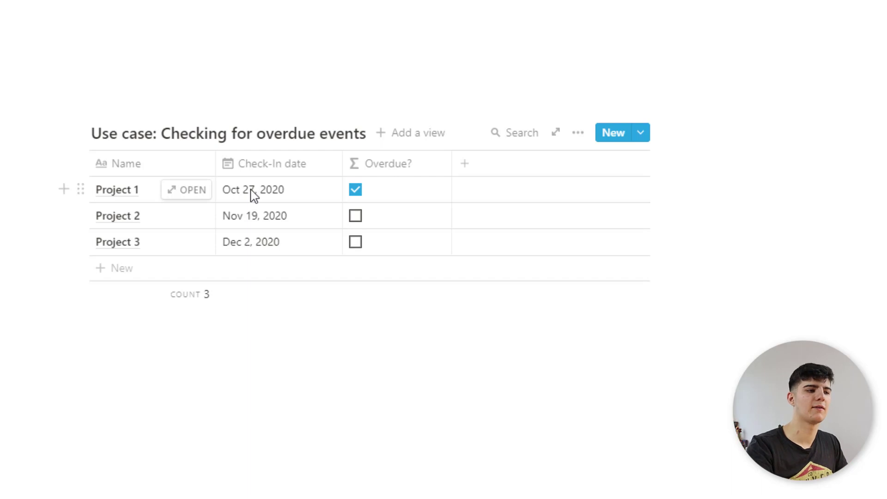
pyautogui.moveTo(376, 204)
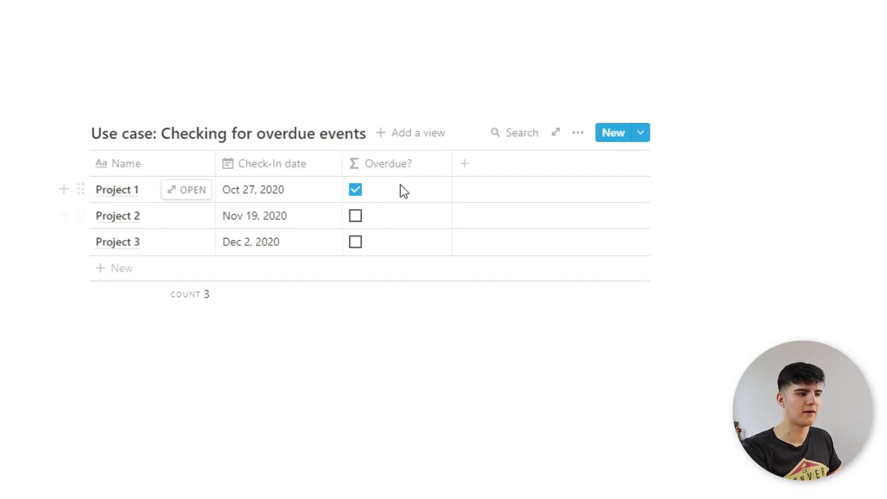
pyautogui.moveTo(393, 207)
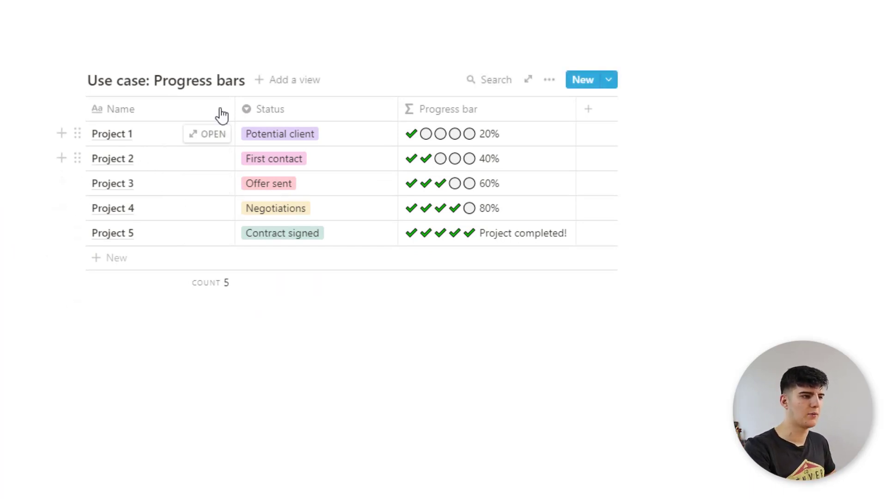
pyautogui.moveTo(214, 183)
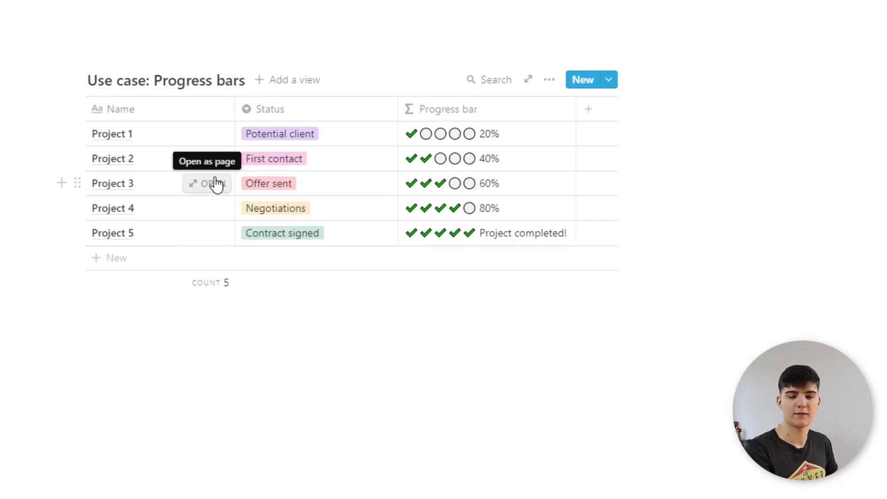
pyautogui.moveTo(170, 195)
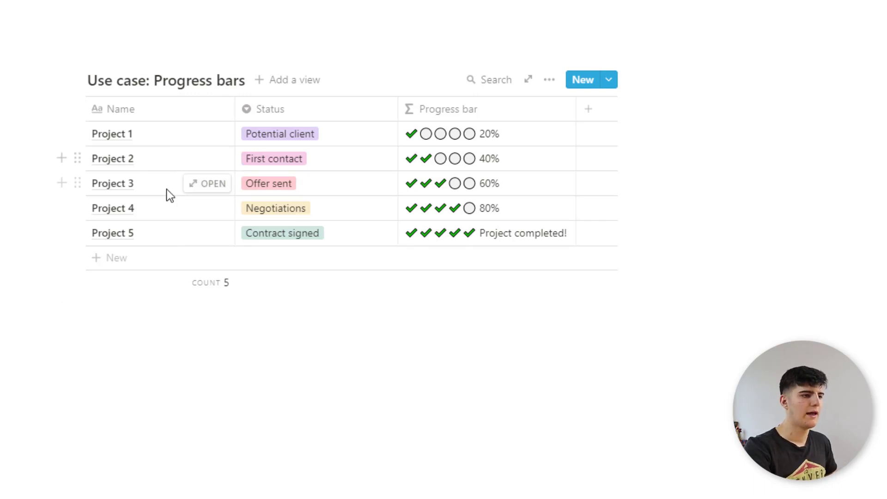
pyautogui.moveTo(119, 109)
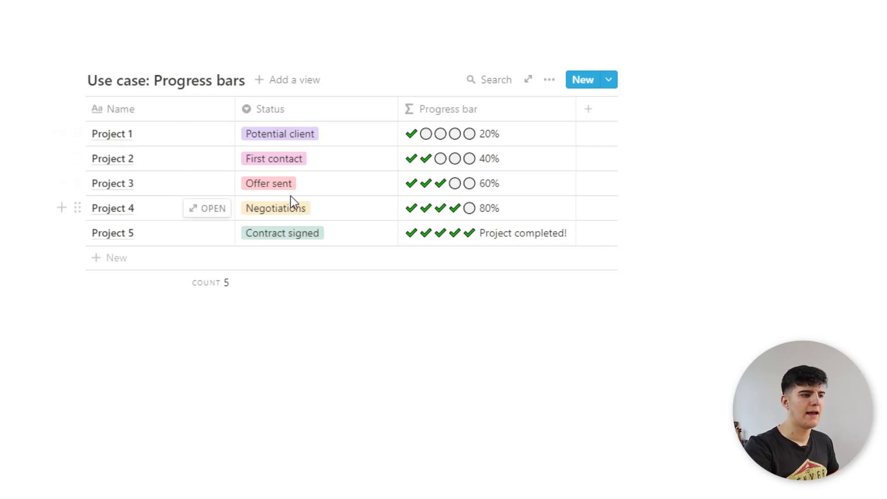
pyautogui.moveTo(290, 136)
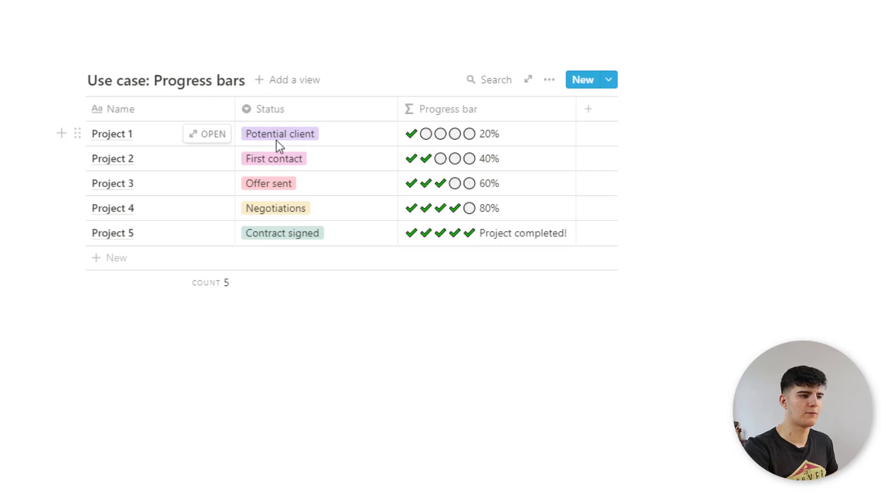
pyautogui.moveTo(293, 140)
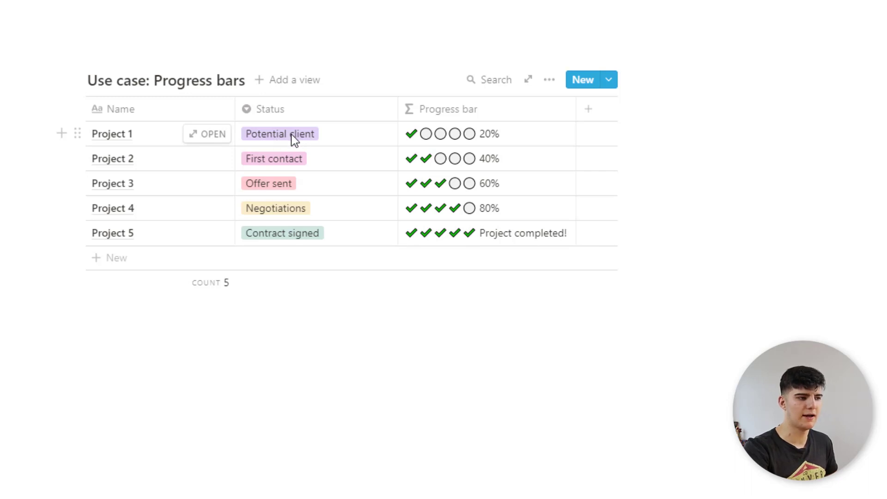
pyautogui.moveTo(285, 164)
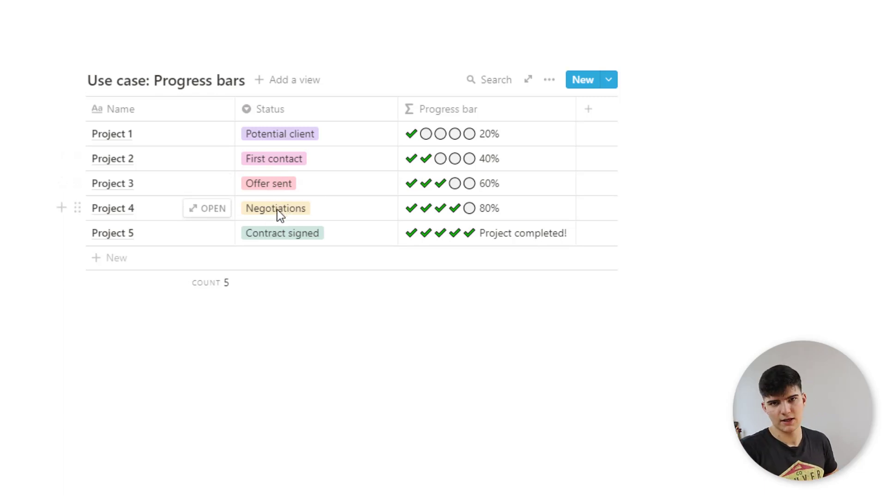
pyautogui.moveTo(288, 232)
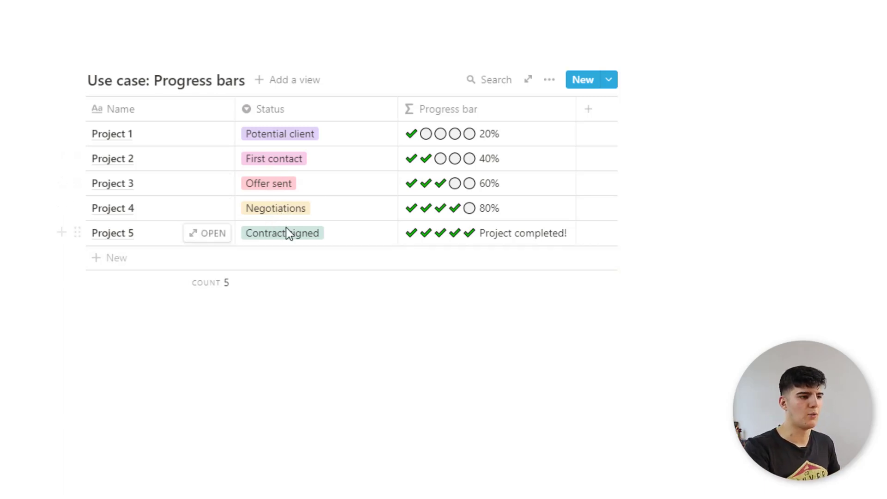
pyautogui.moveTo(306, 237)
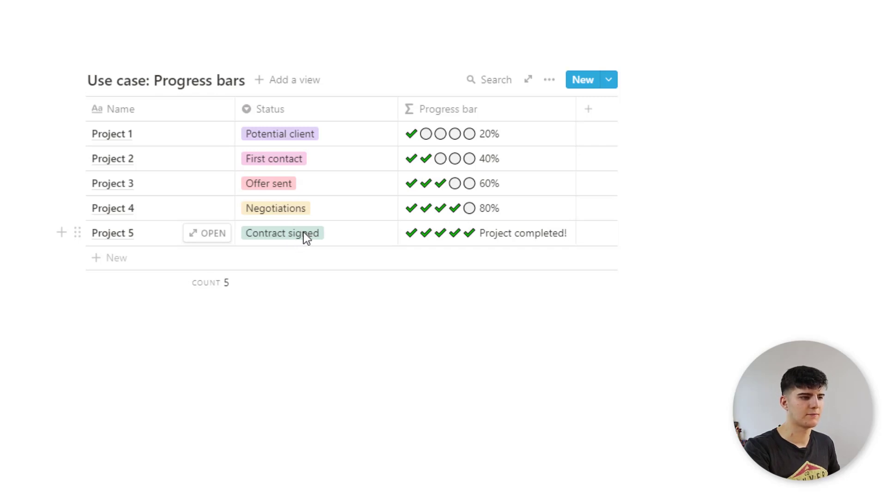
pyautogui.moveTo(433, 221)
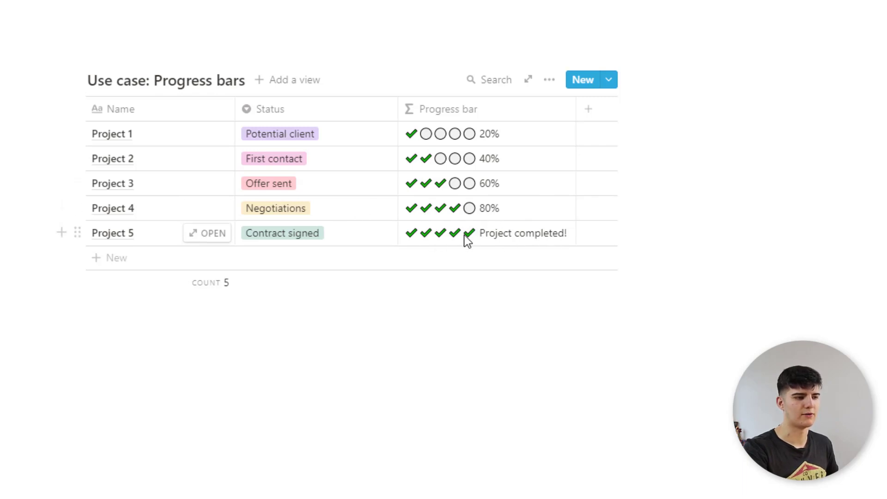
pyautogui.moveTo(500, 145)
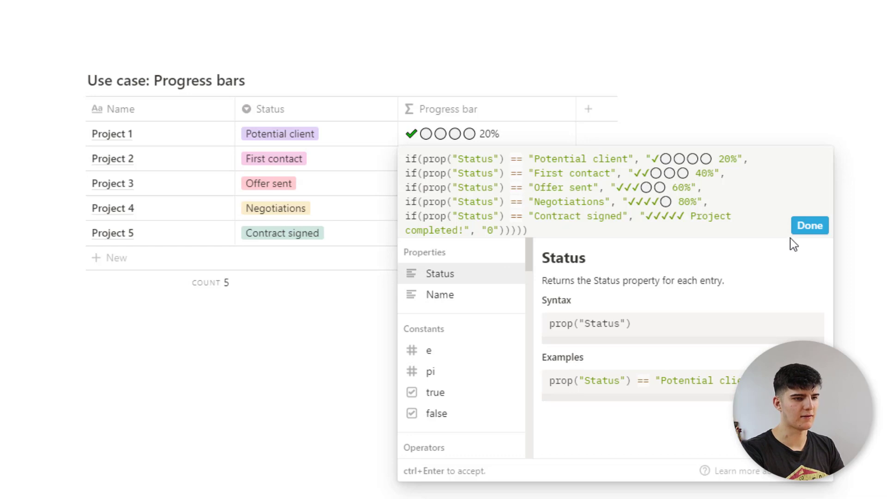
pyautogui.click(809, 225)
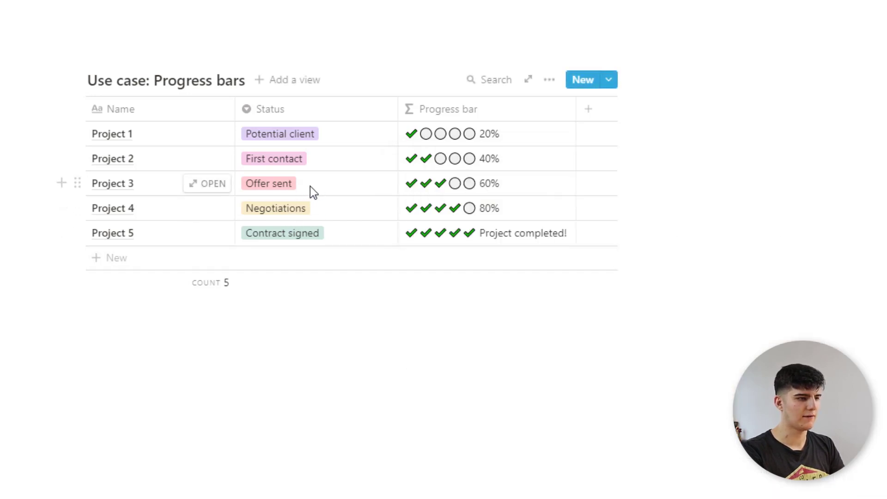
# Step: Switch Project 3's status from Potential client to Contract signed
pyautogui.click(269, 183)
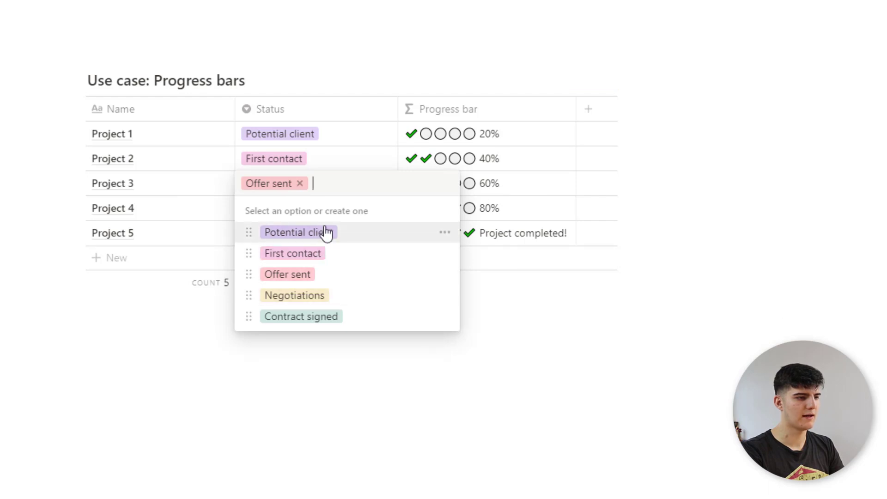
pyautogui.click(298, 232)
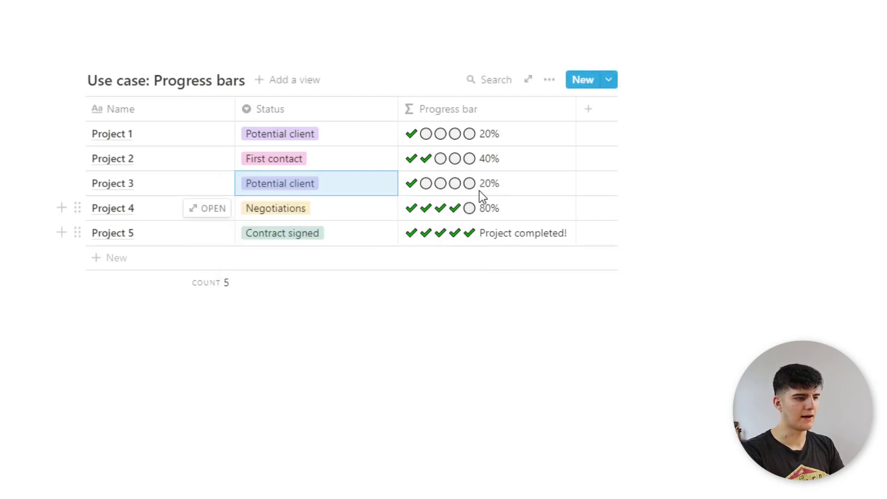
pyautogui.click(279, 183)
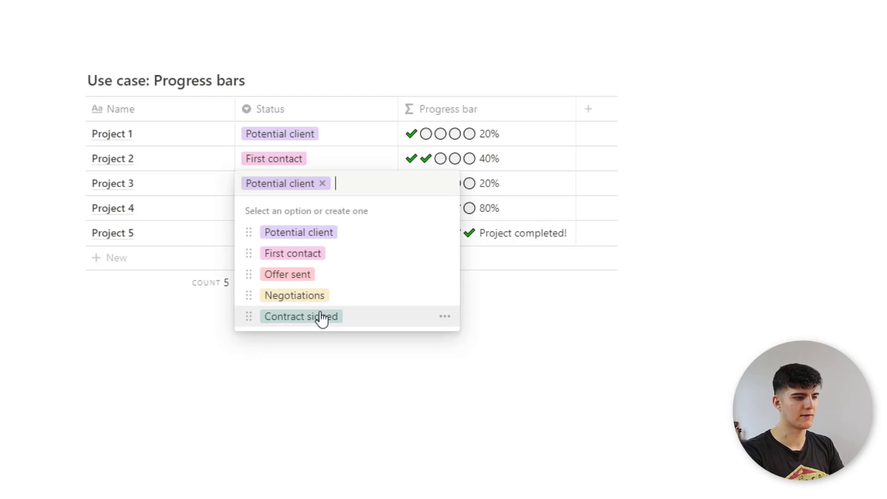
pyautogui.click(301, 316)
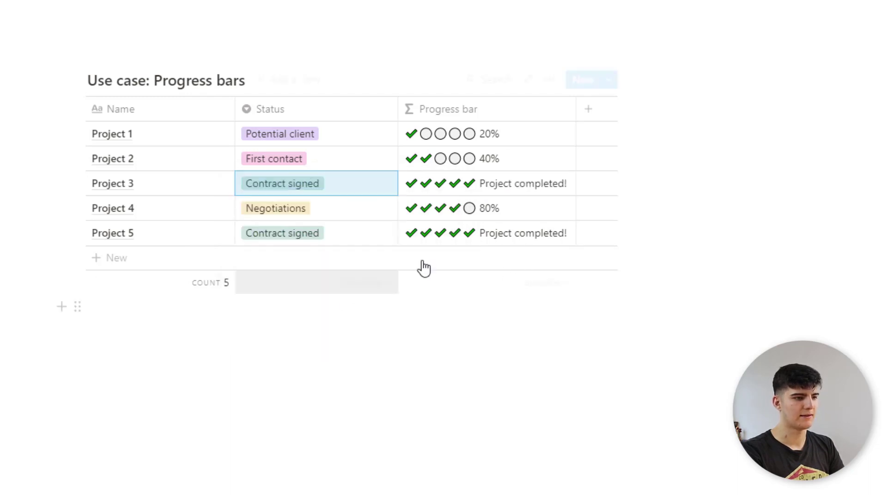